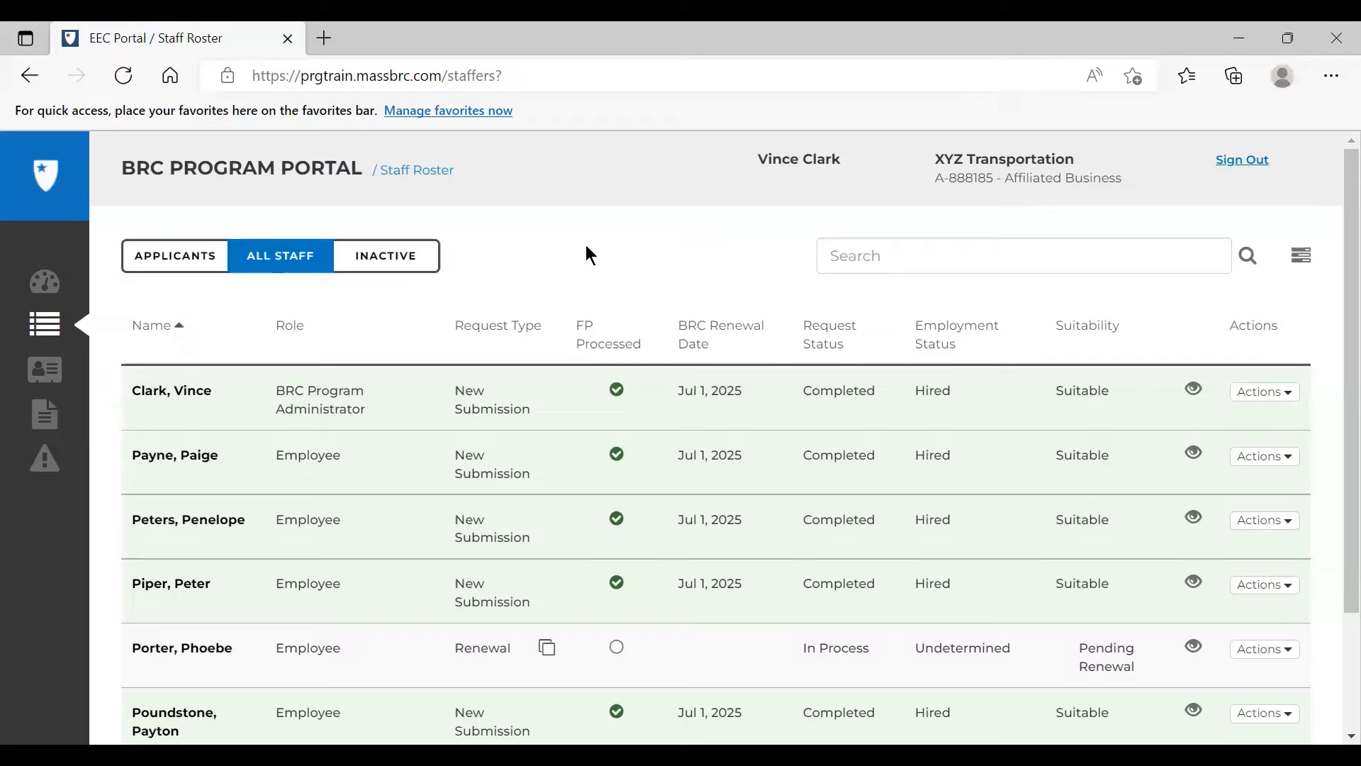
mouse_move(44, 324)
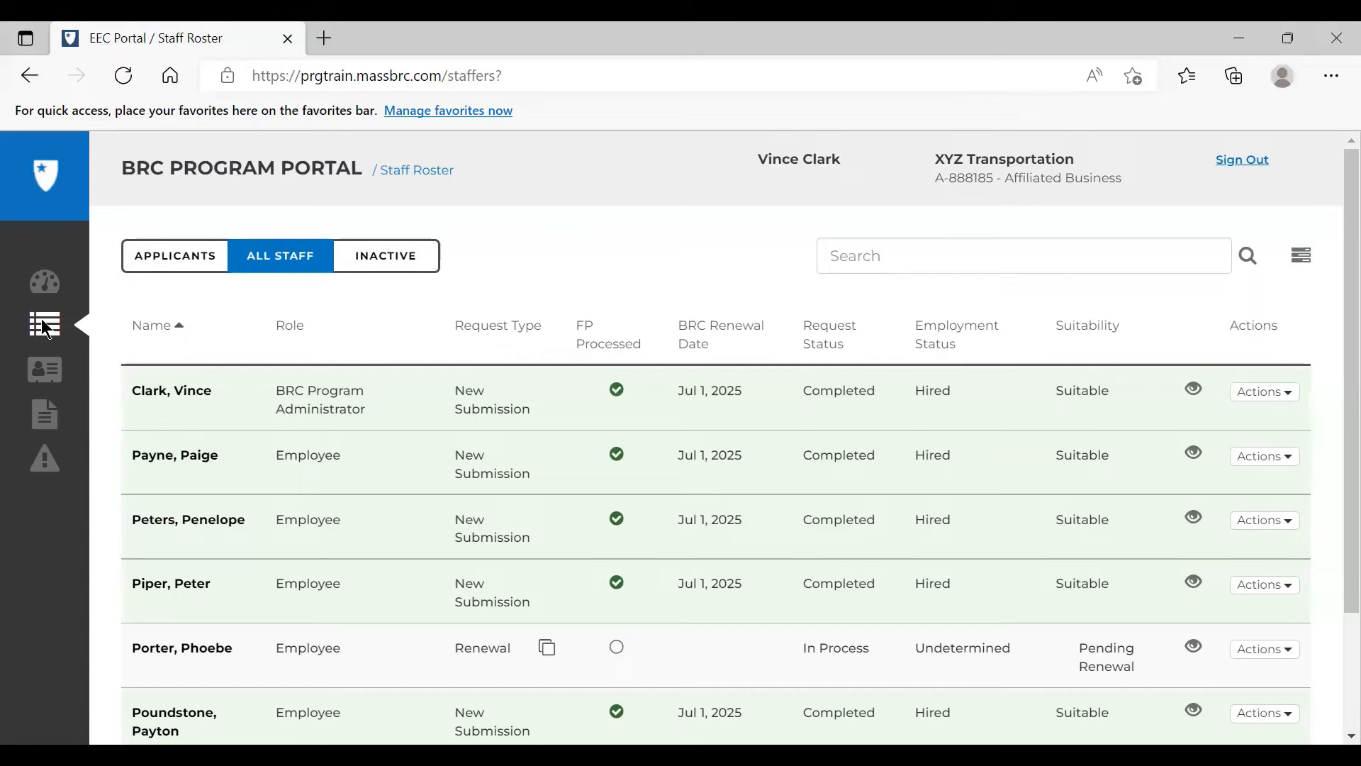
mouse_move(264, 271)
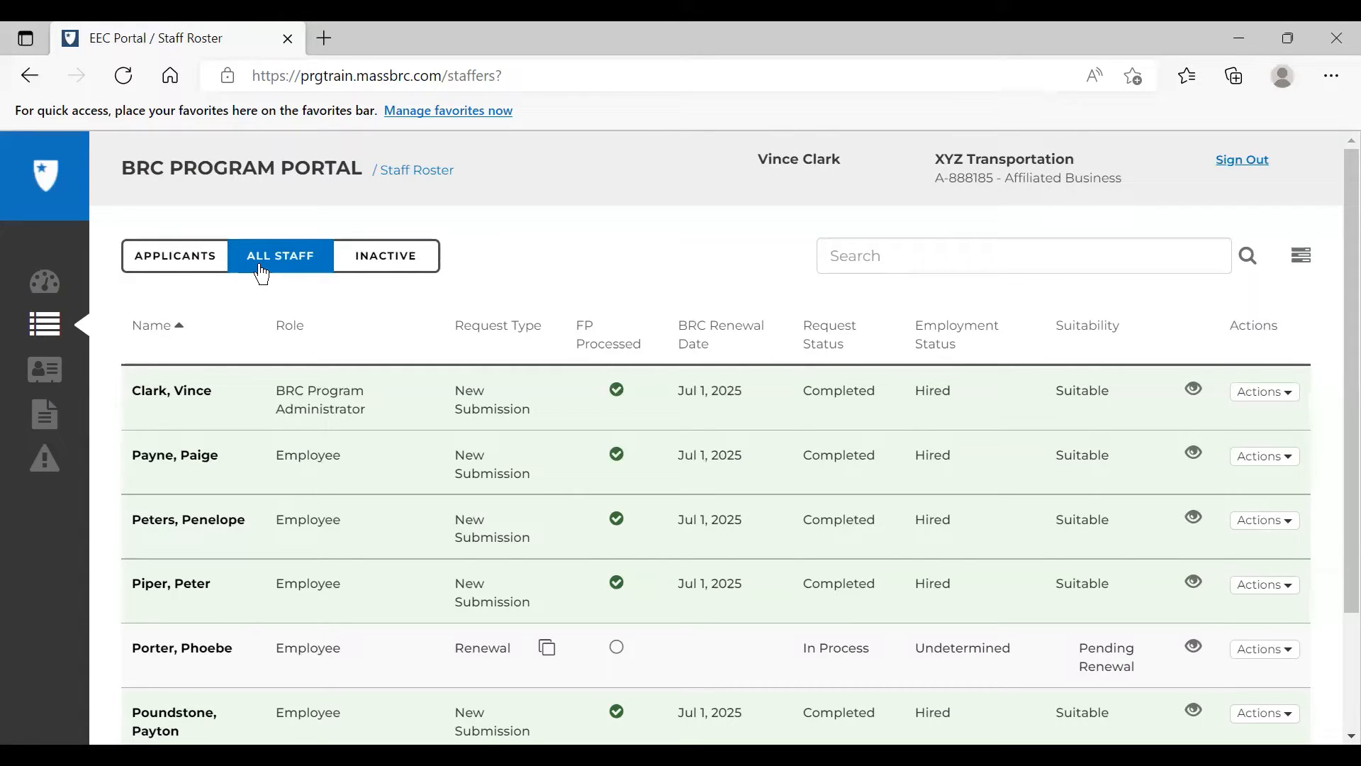
mouse_move(338, 278)
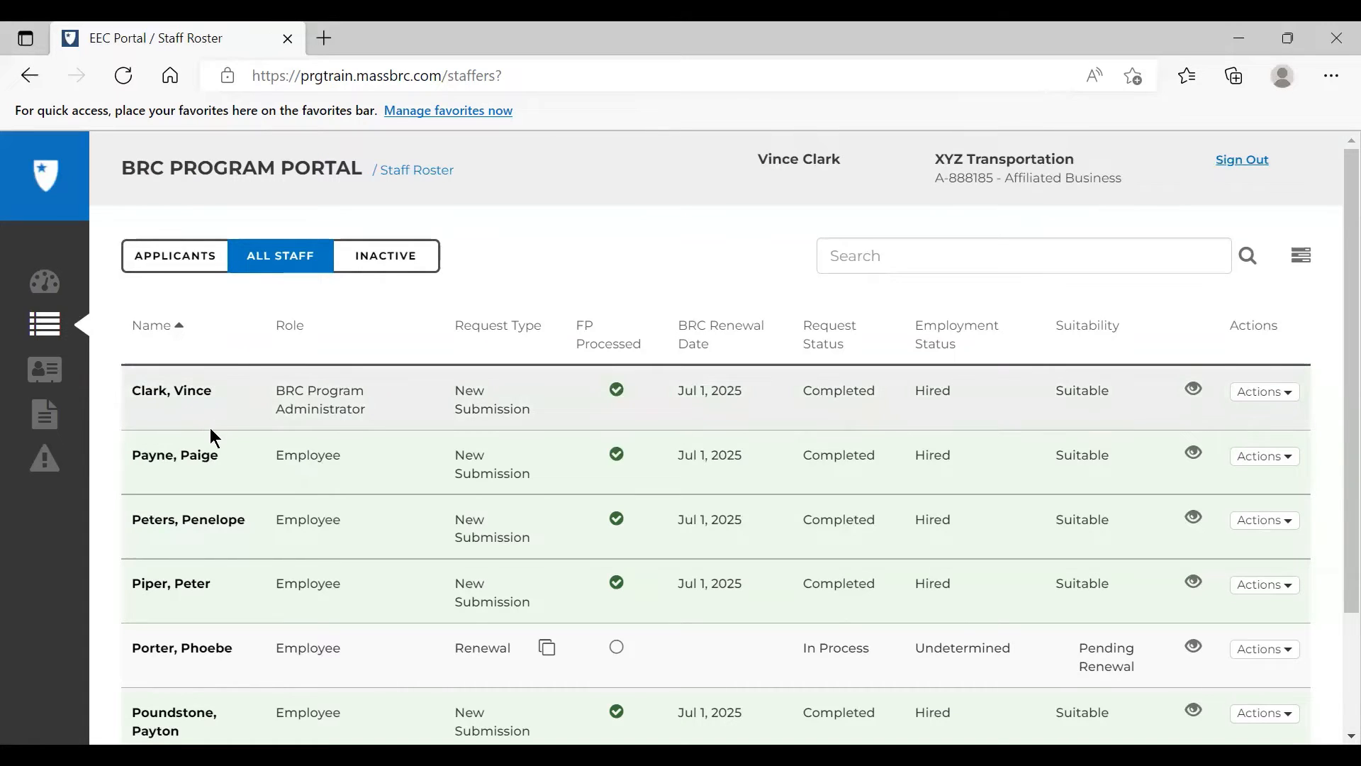
left_click(175, 455)
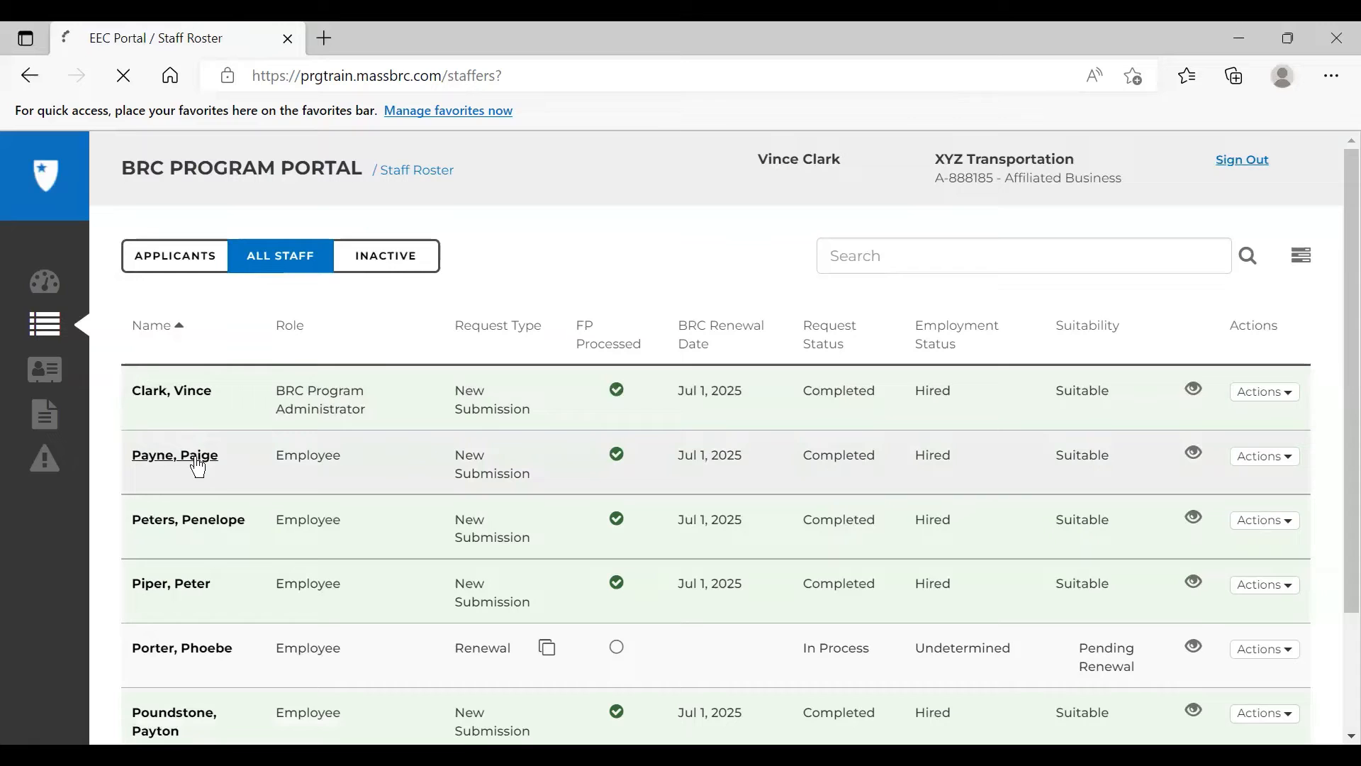
left_click(174, 455)
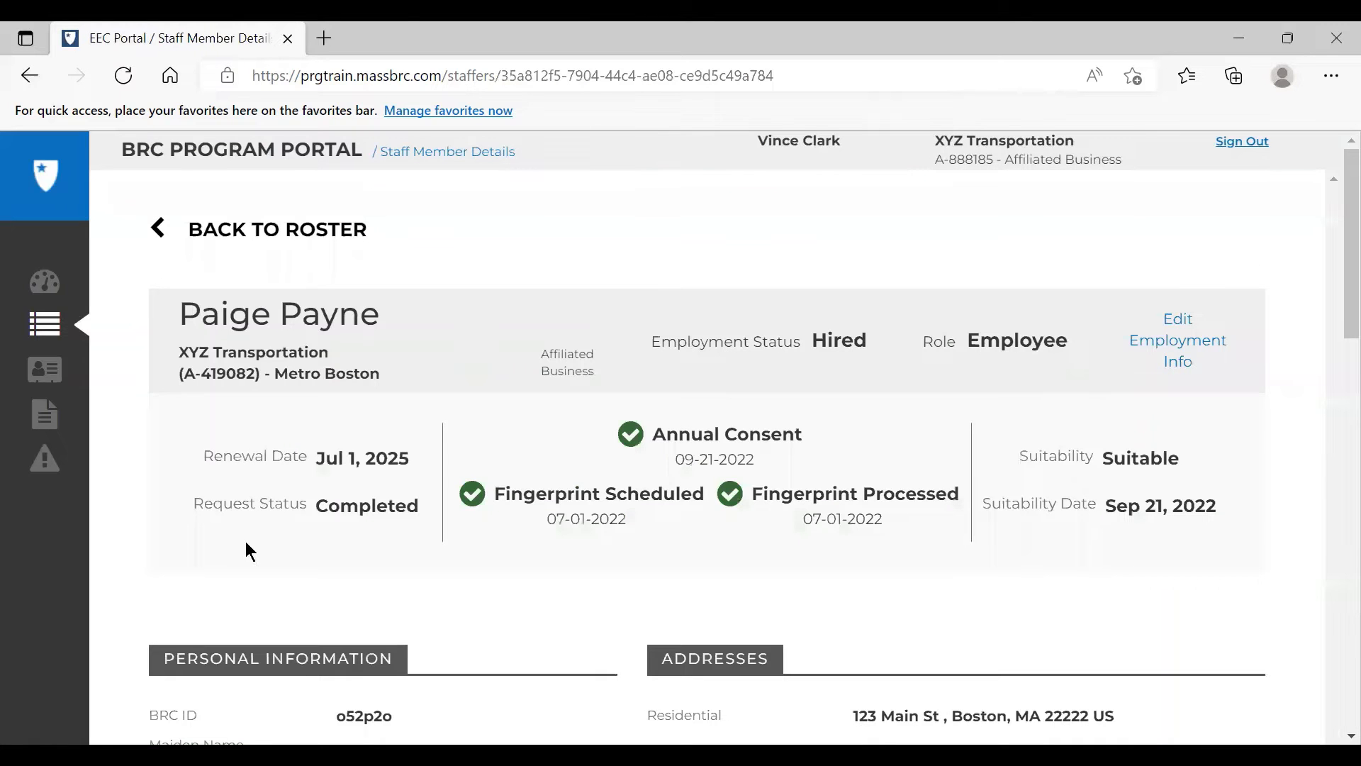
scroll("down", 3)
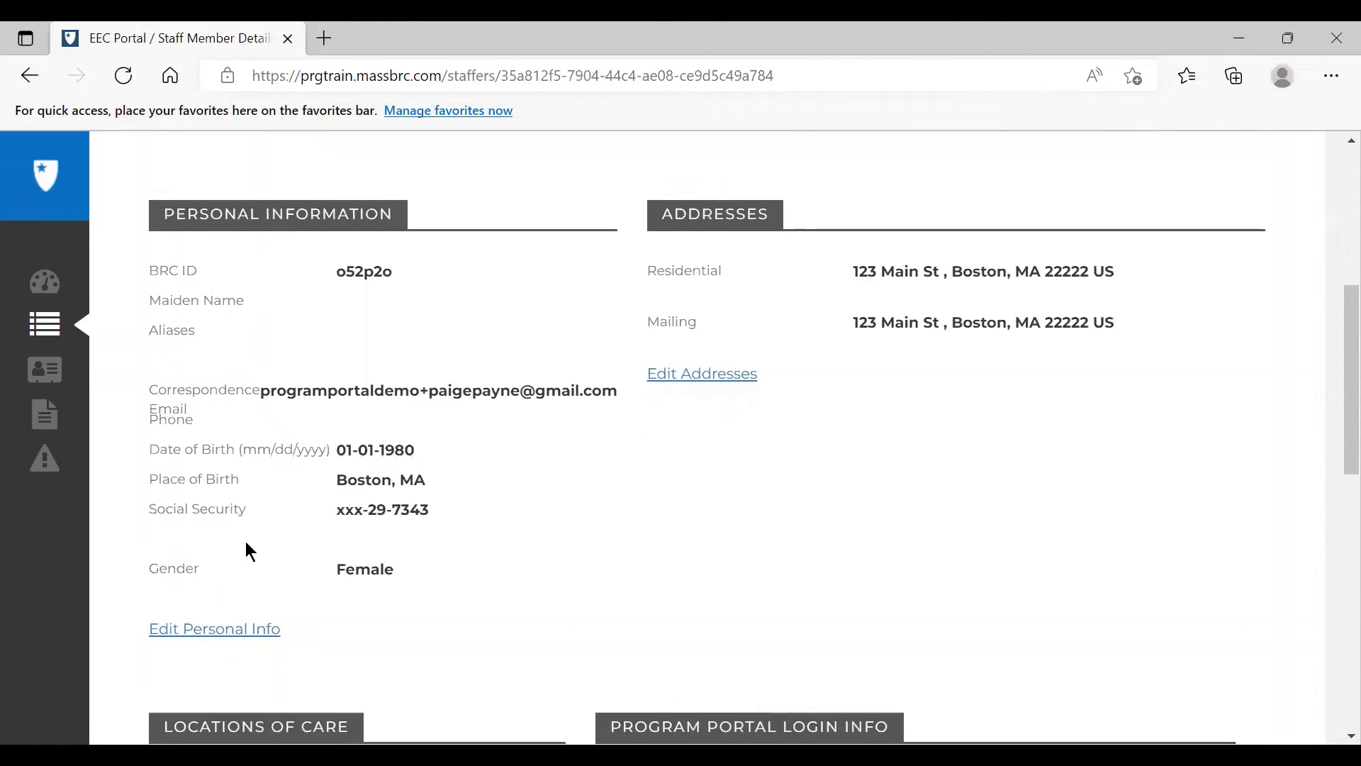
left_click(214, 628)
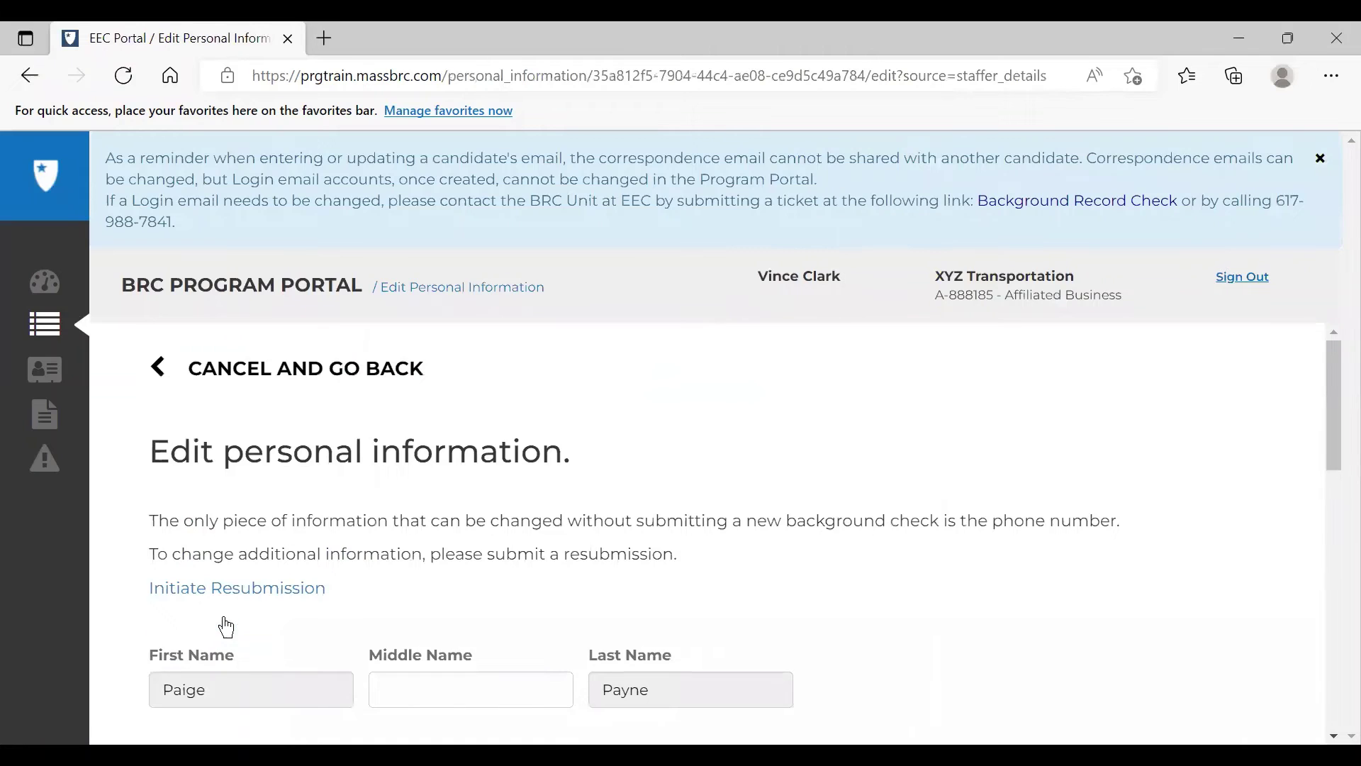
left_click(237, 587)
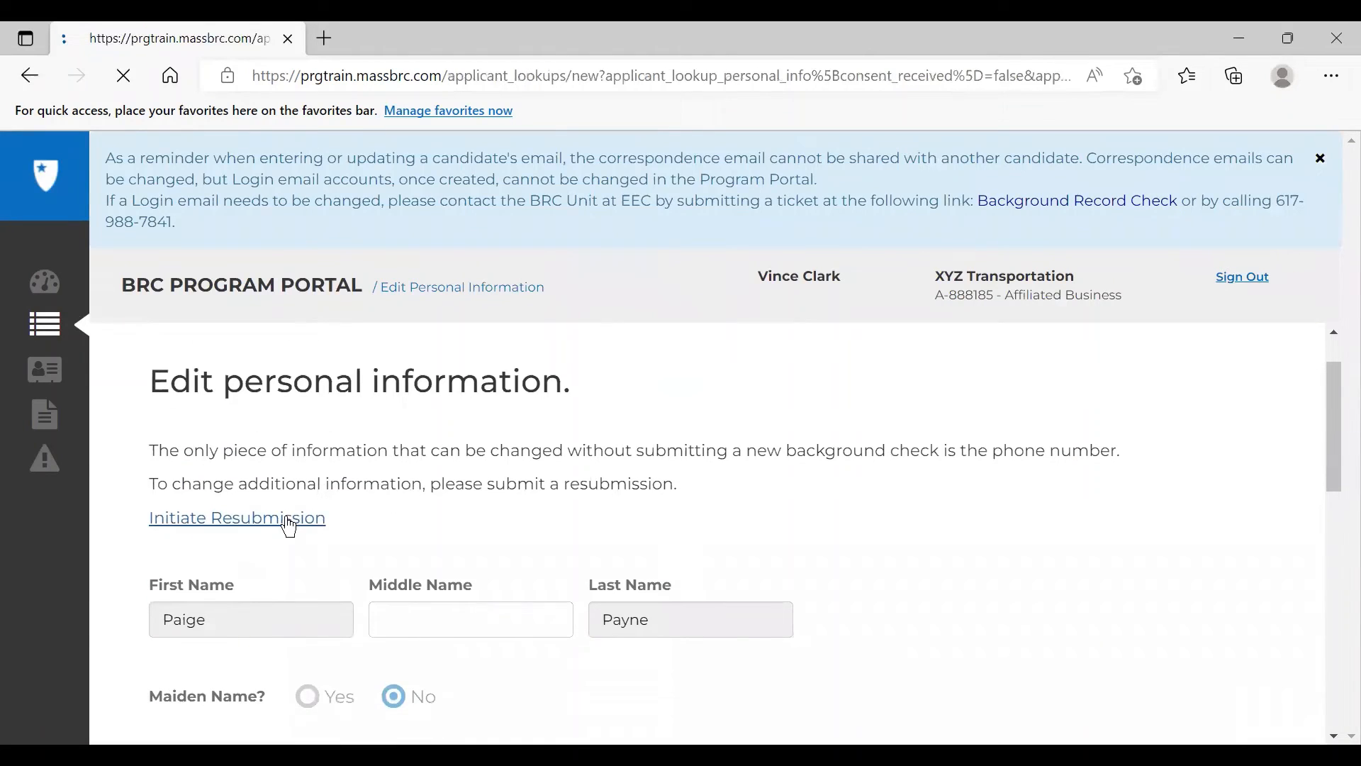
left_click(237, 517)
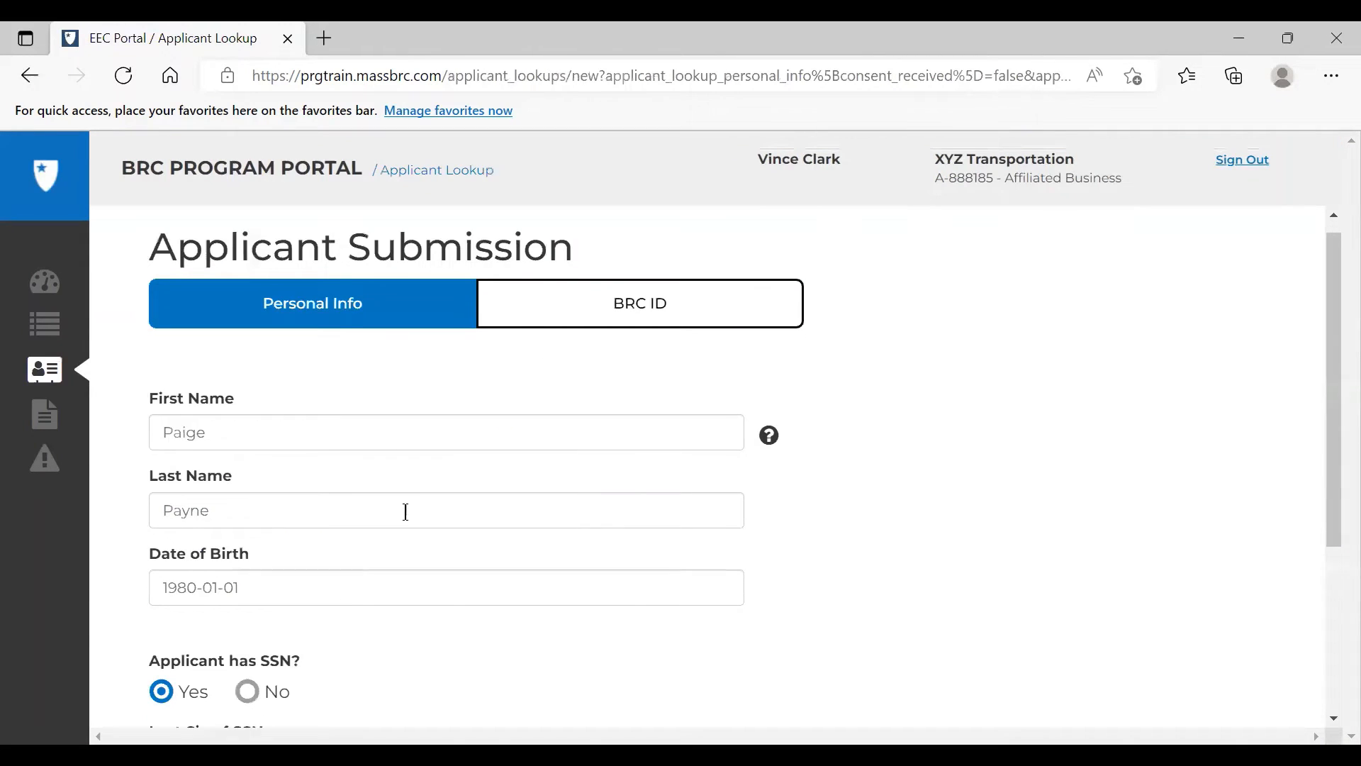
scroll("down", 3)
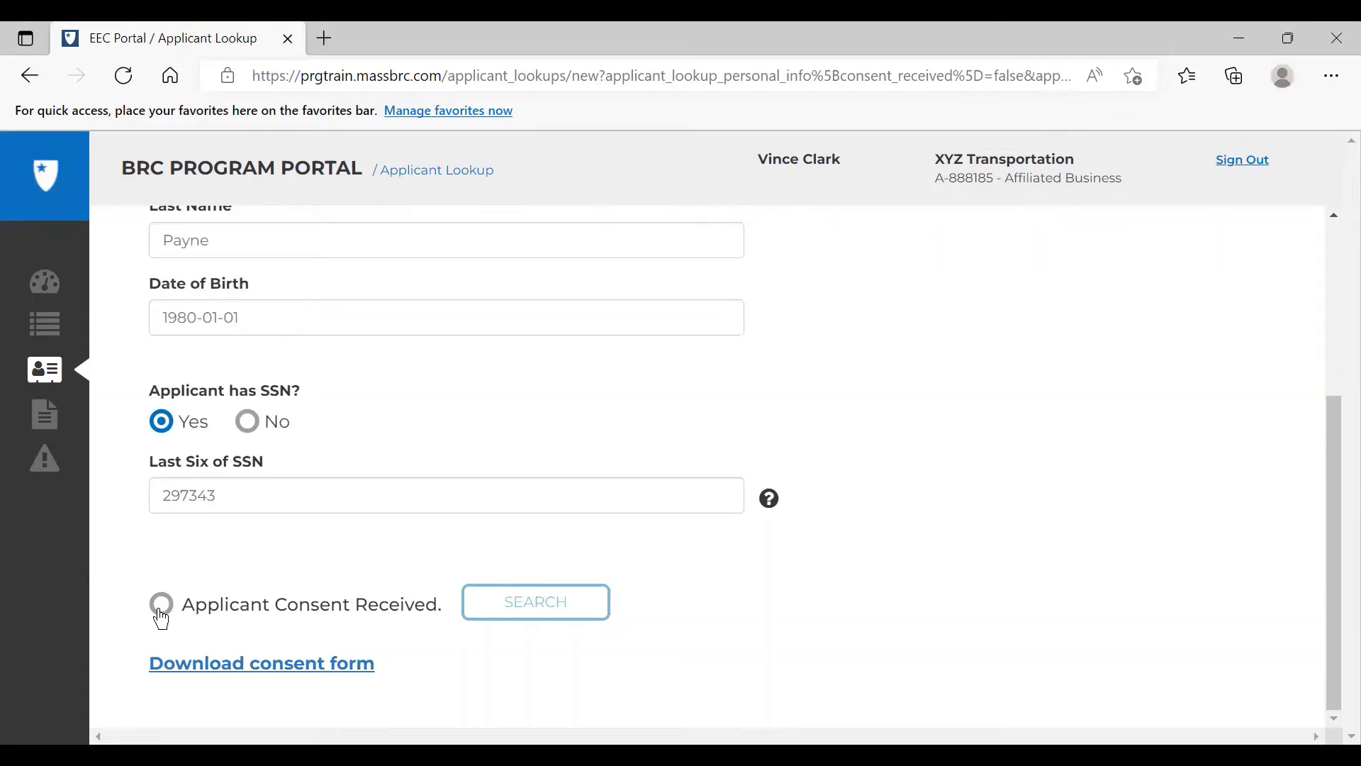
left_click(160, 604)
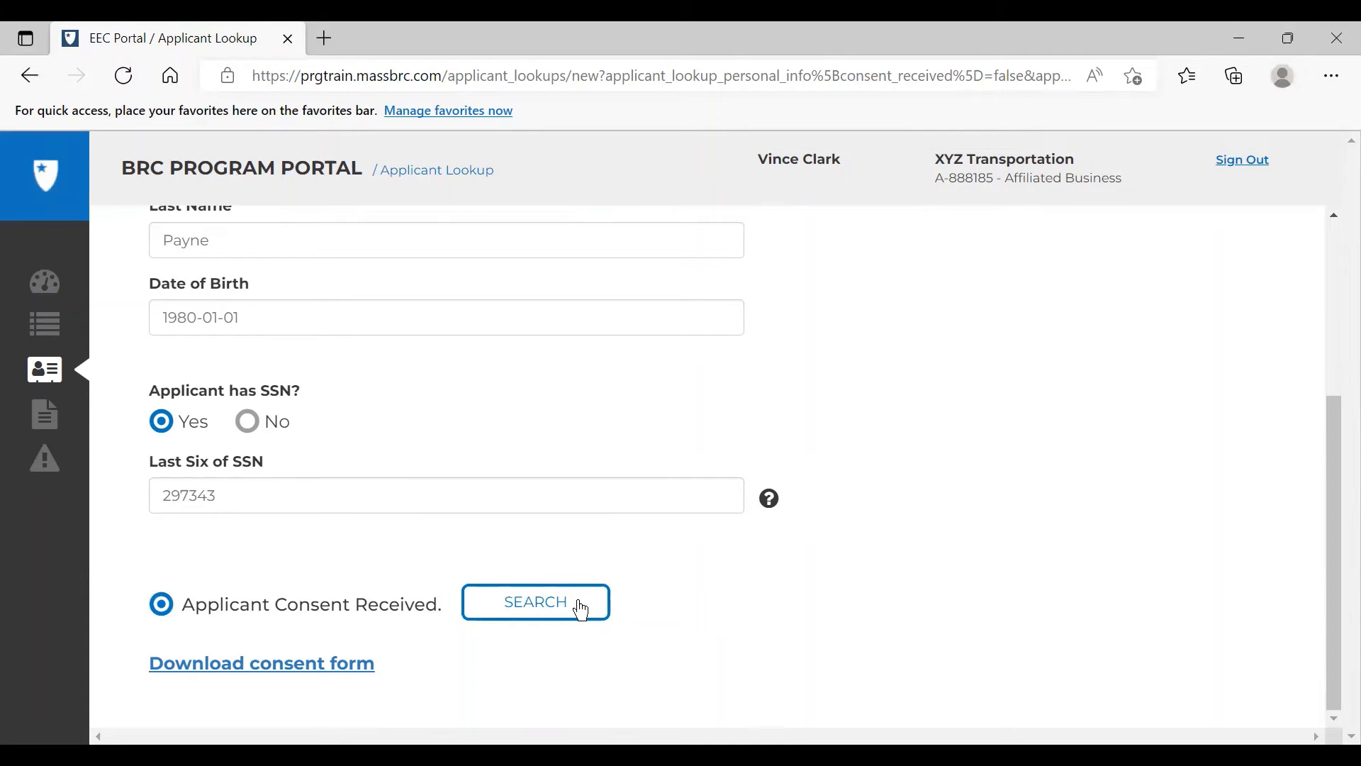
left_click(536, 601)
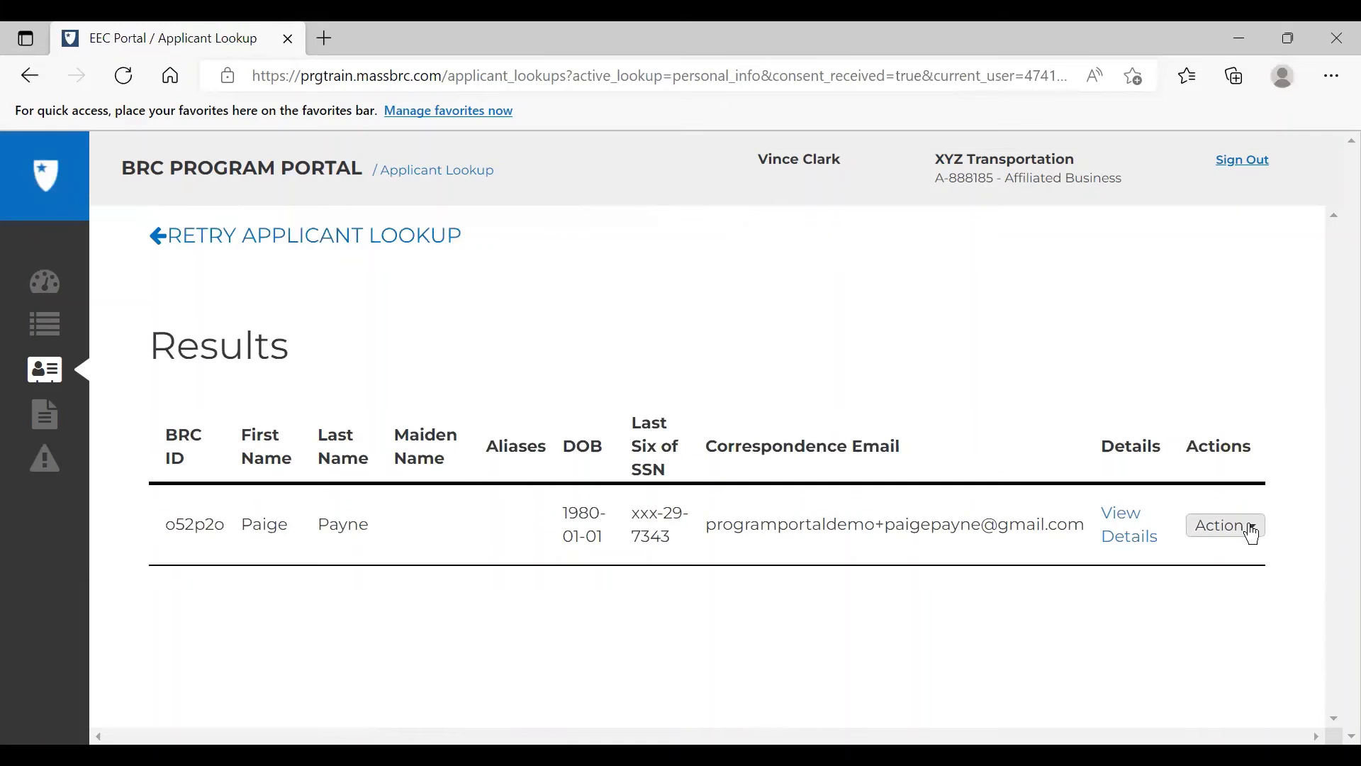
left_click(1224, 525)
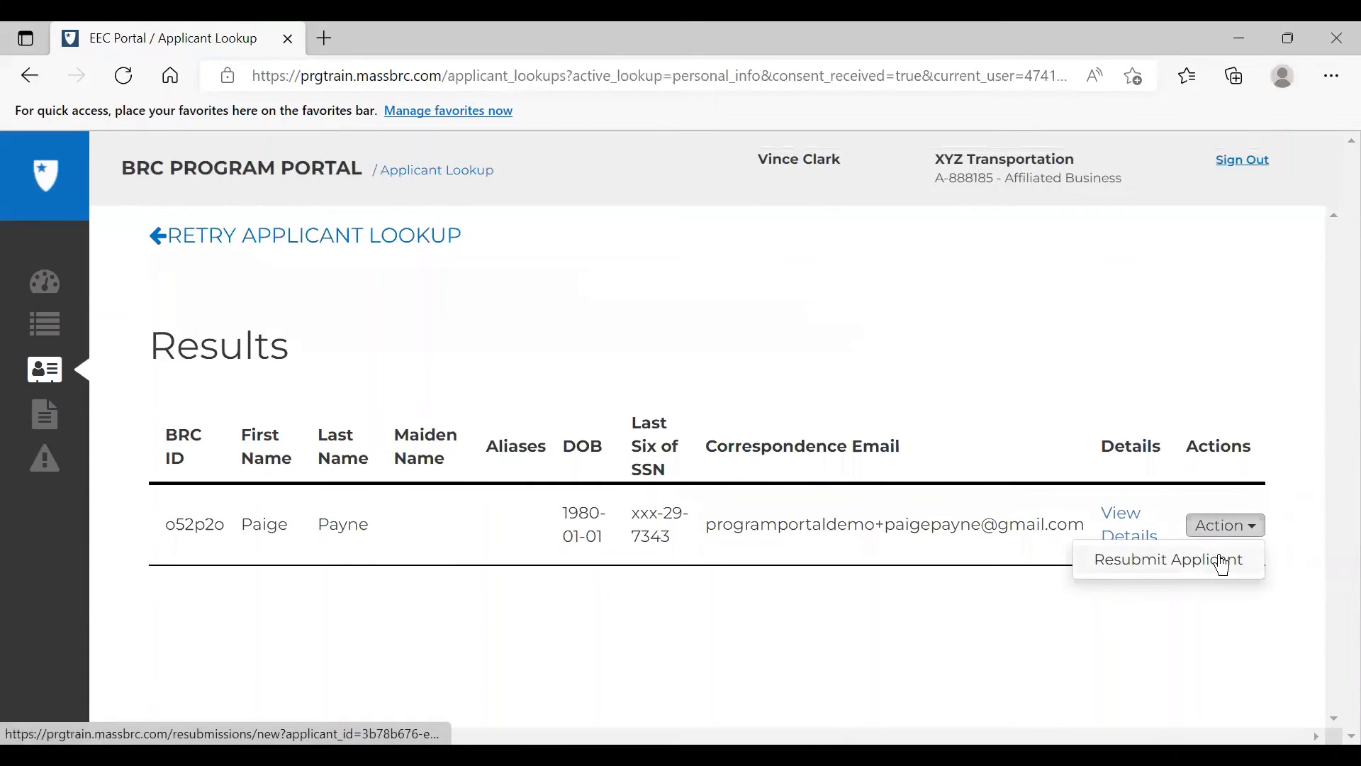
mouse_move(1123, 572)
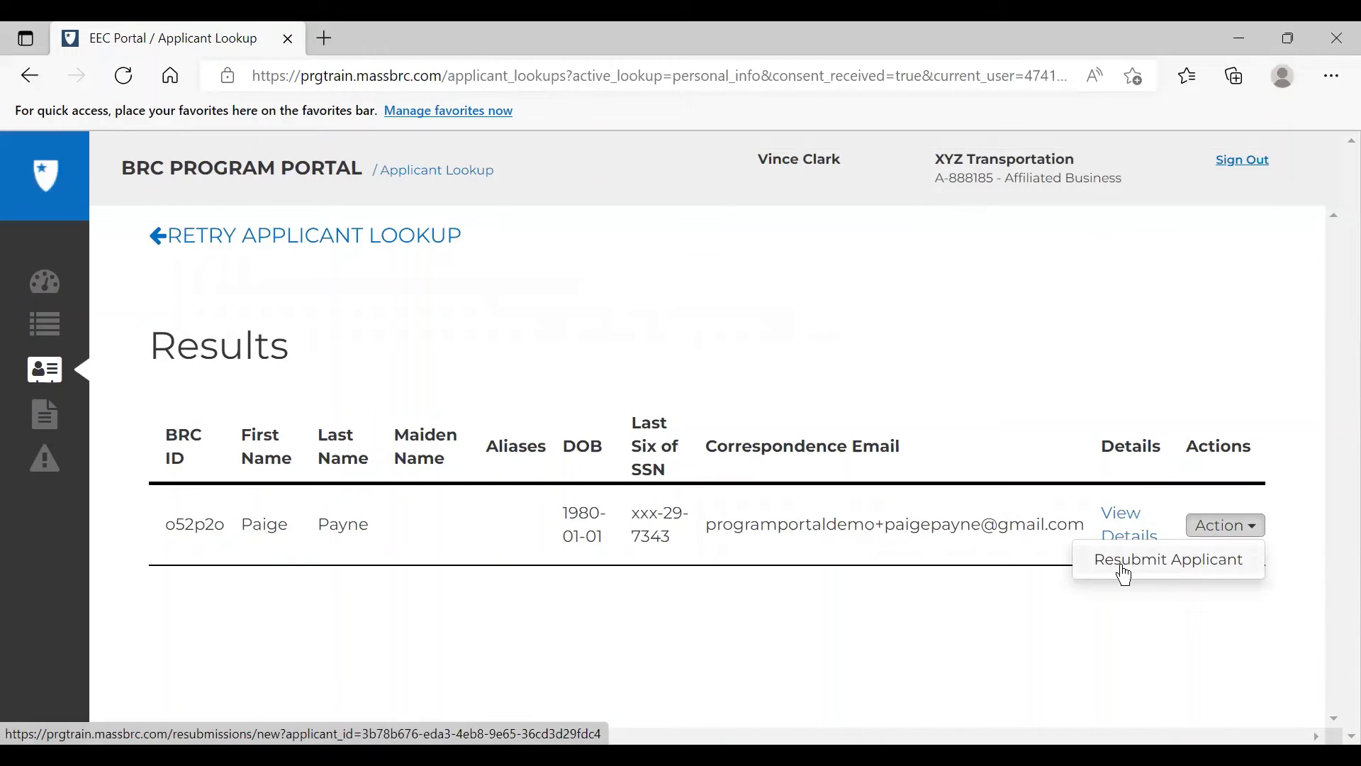
Step: Choose Resubmit Applicant and set the reason to 'Provided false or misleading information'
left_click(1167, 559)
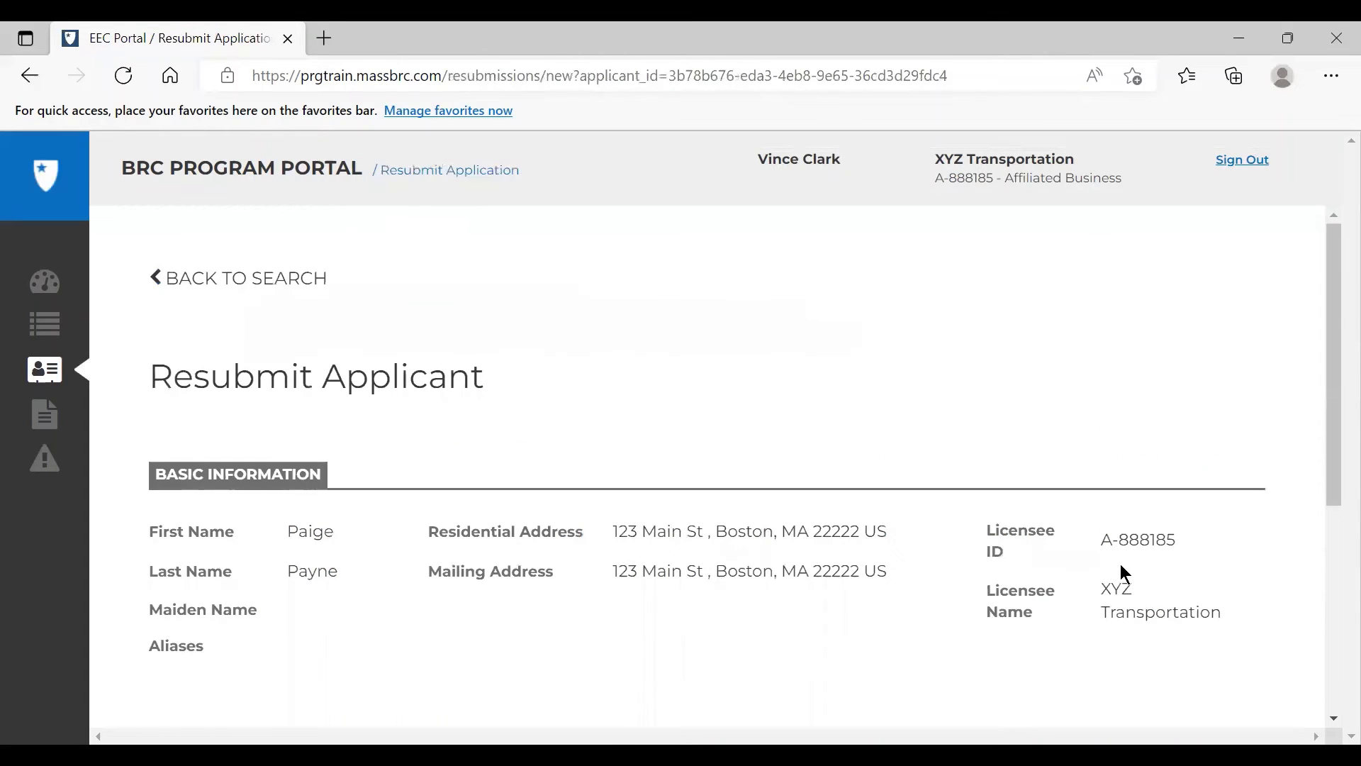
scroll("down", 3)
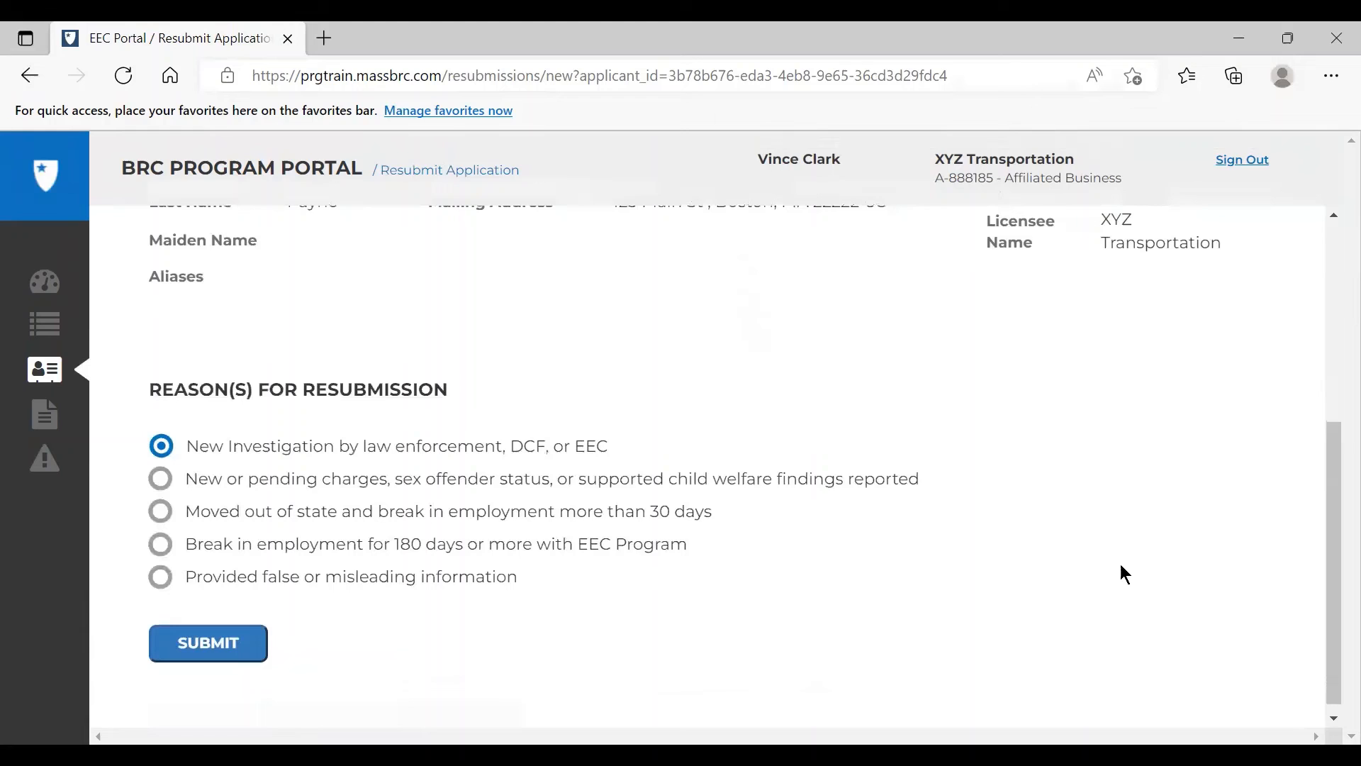
mouse_move(1039, 582)
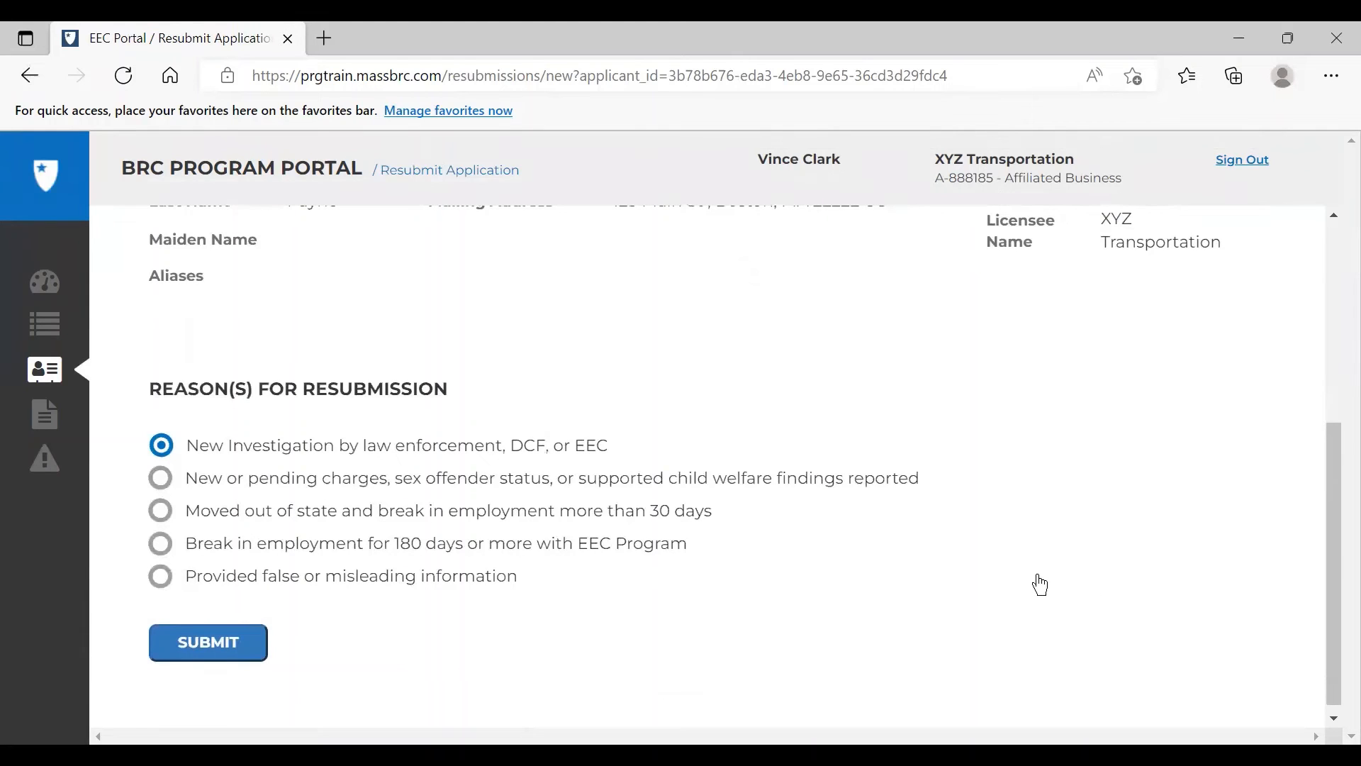
mouse_move(675, 550)
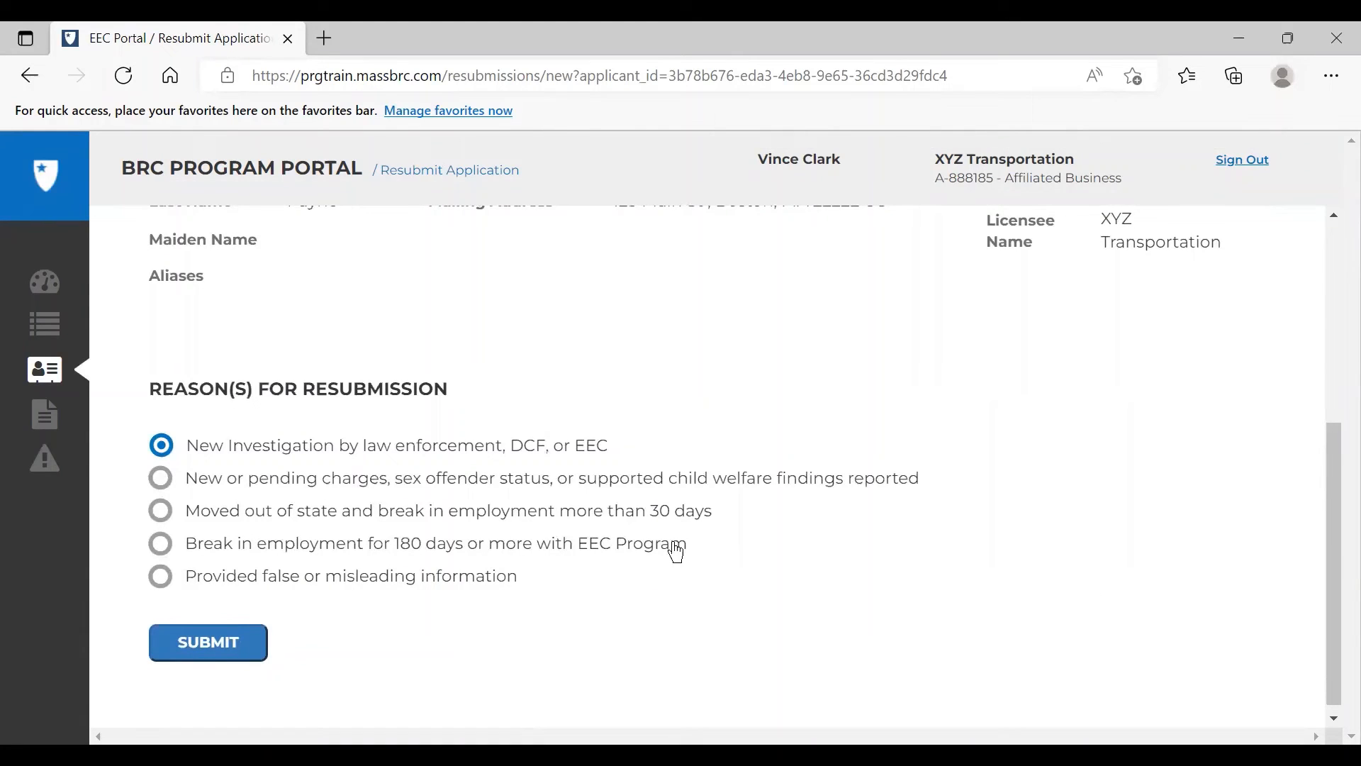
mouse_move(423, 580)
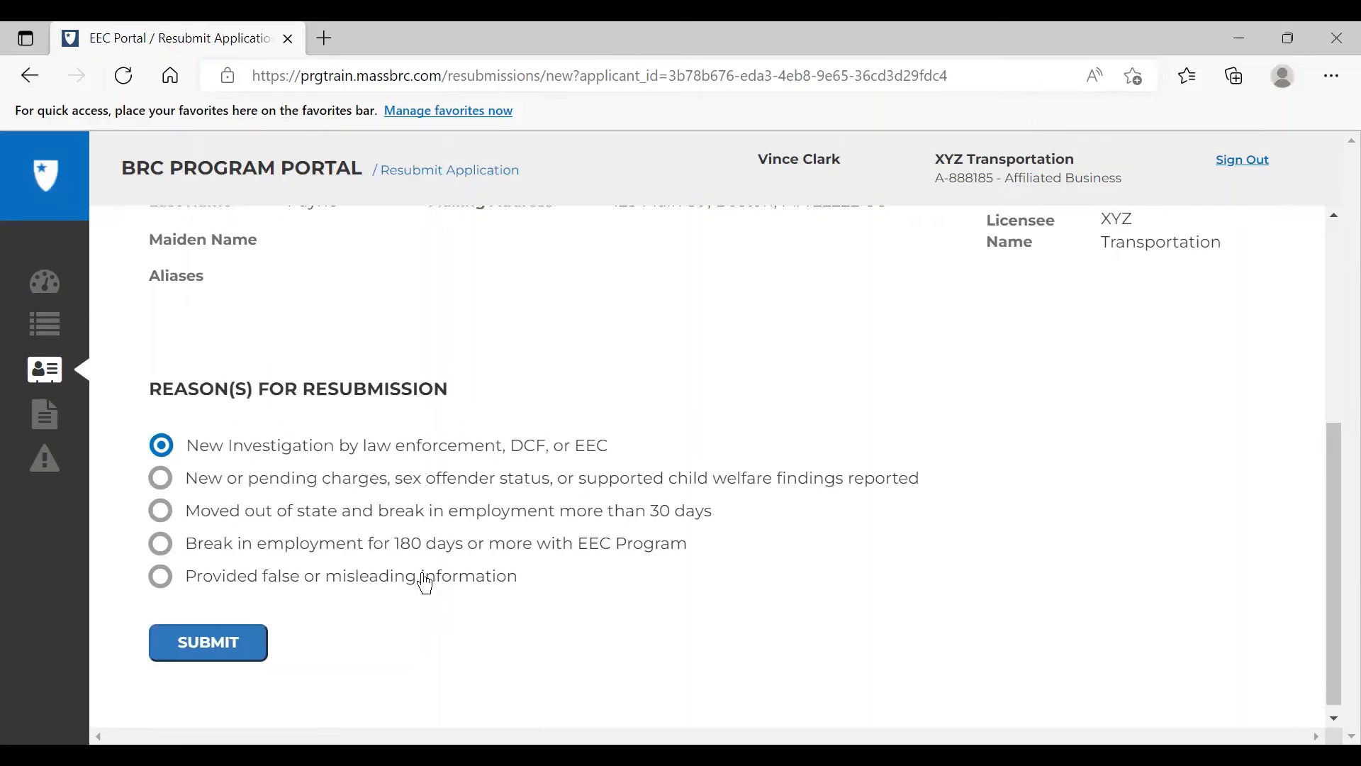
left_click(161, 575)
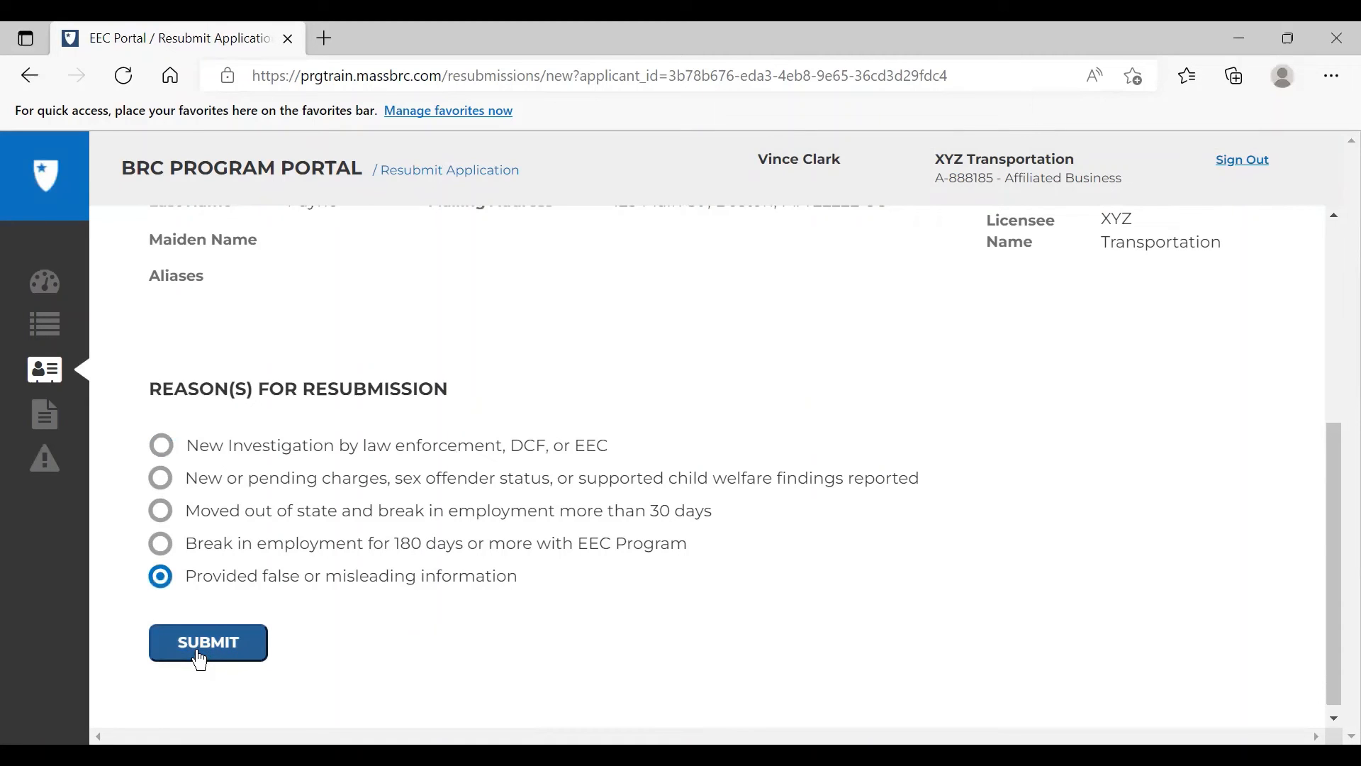
Step: Submit the reason and review the pre-filled Personal Info step down to the Next button
left_click(207, 642)
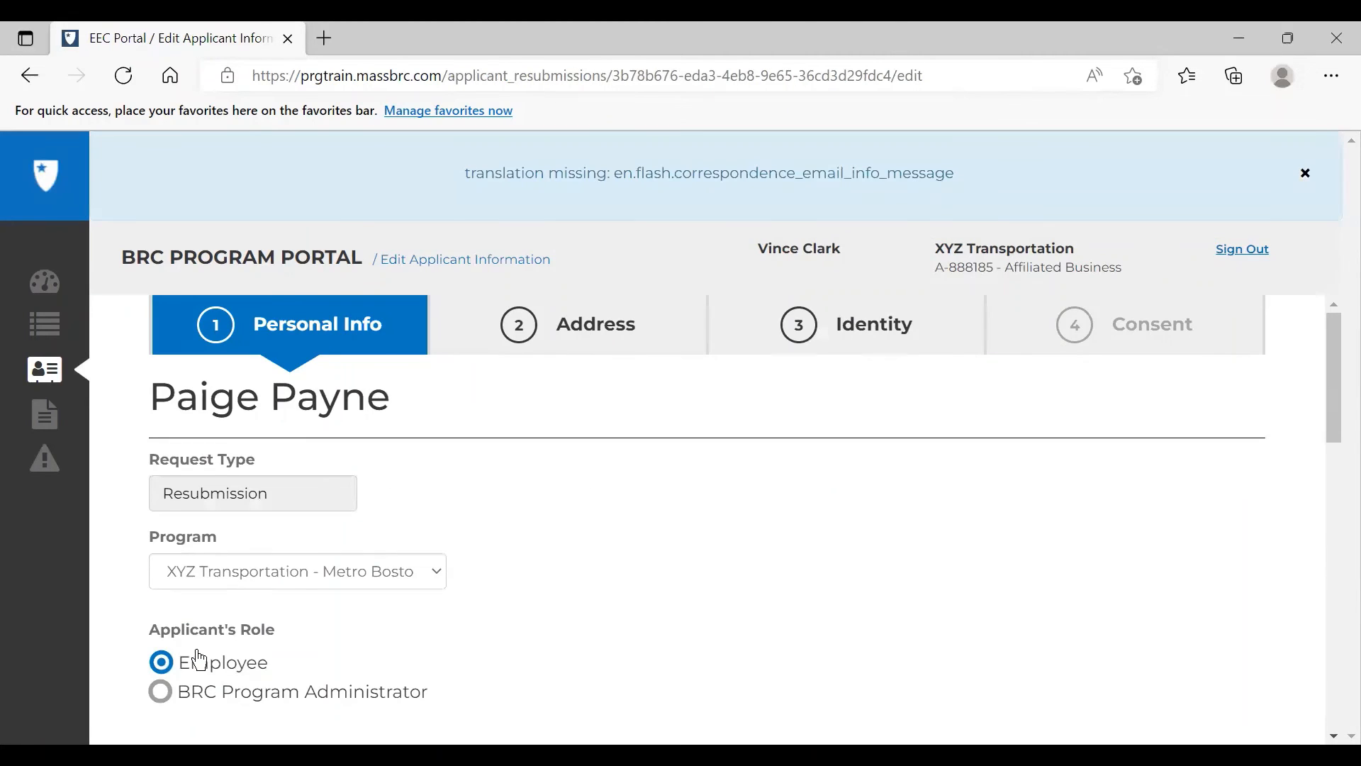
mouse_move(577, 486)
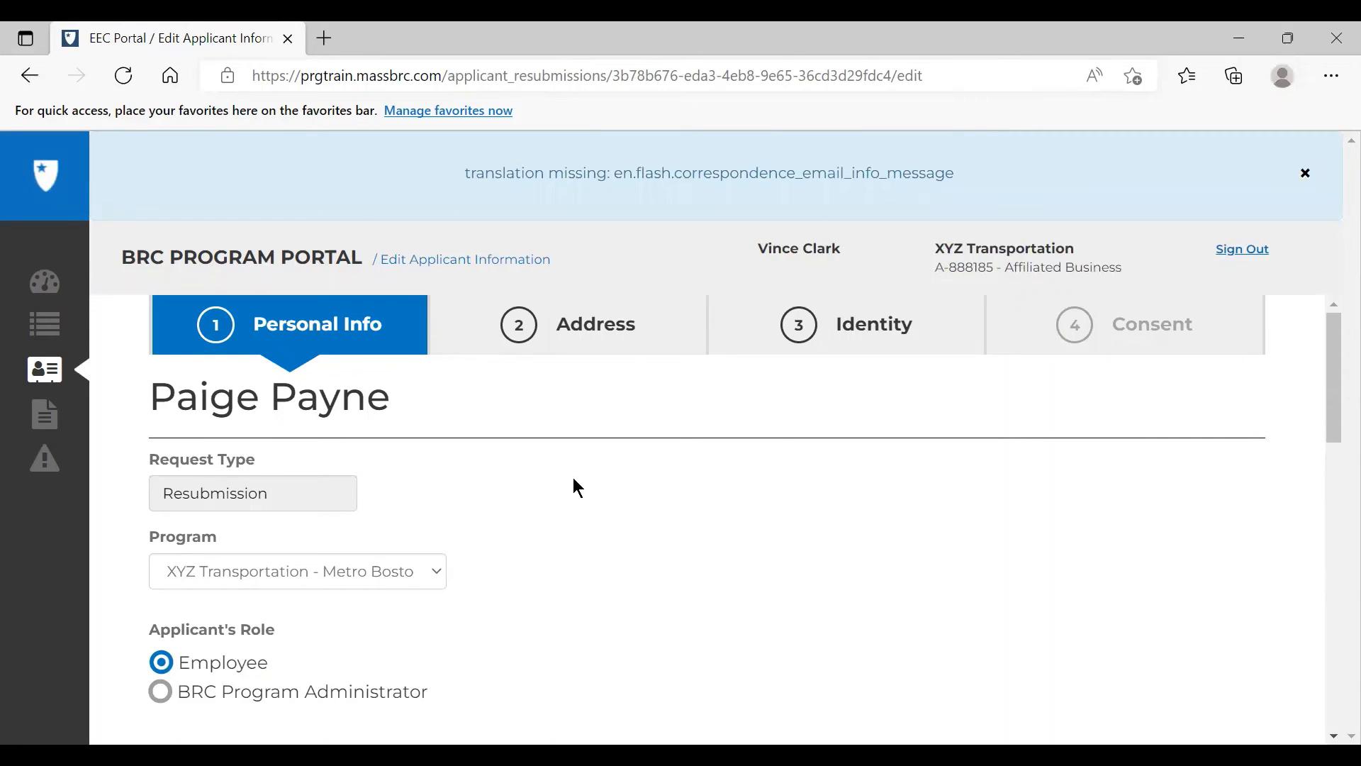
scroll("down", 3)
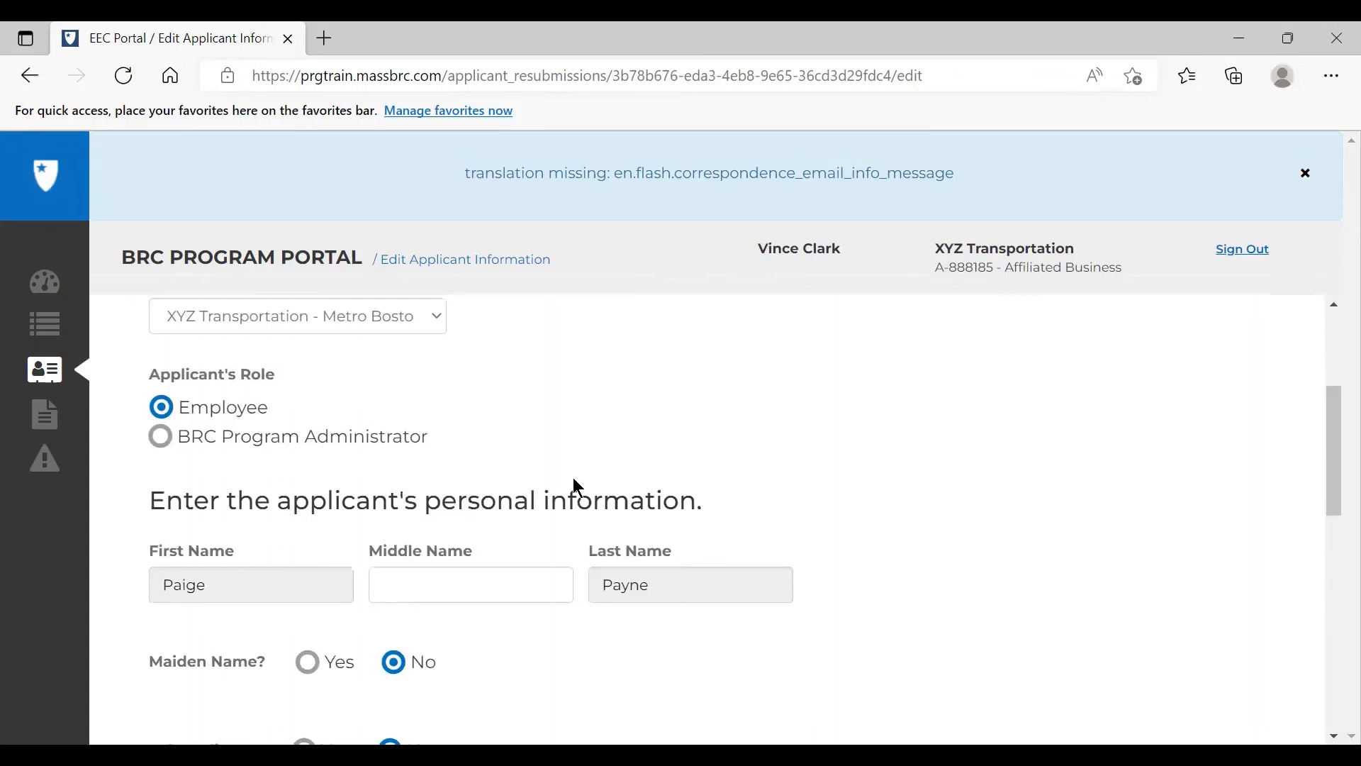
scroll("down", 3)
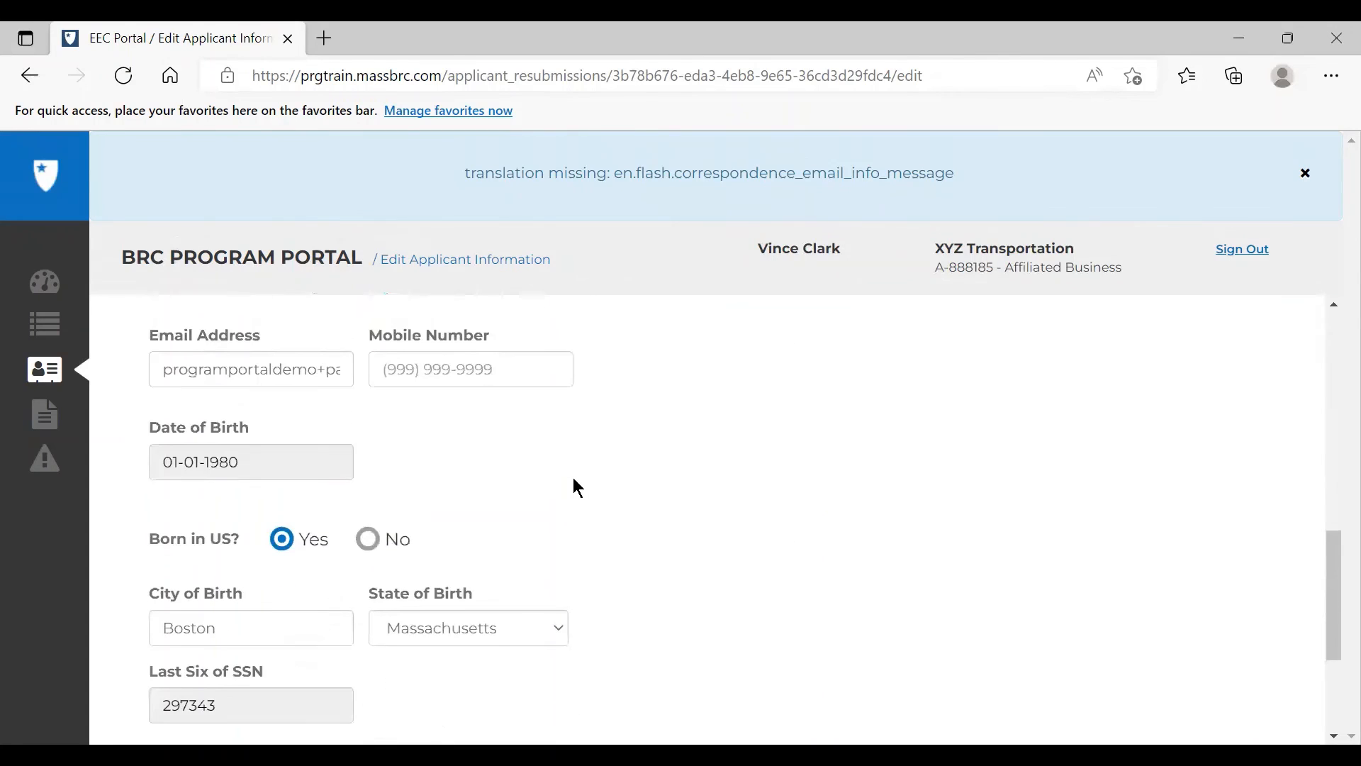
scroll("down", 3)
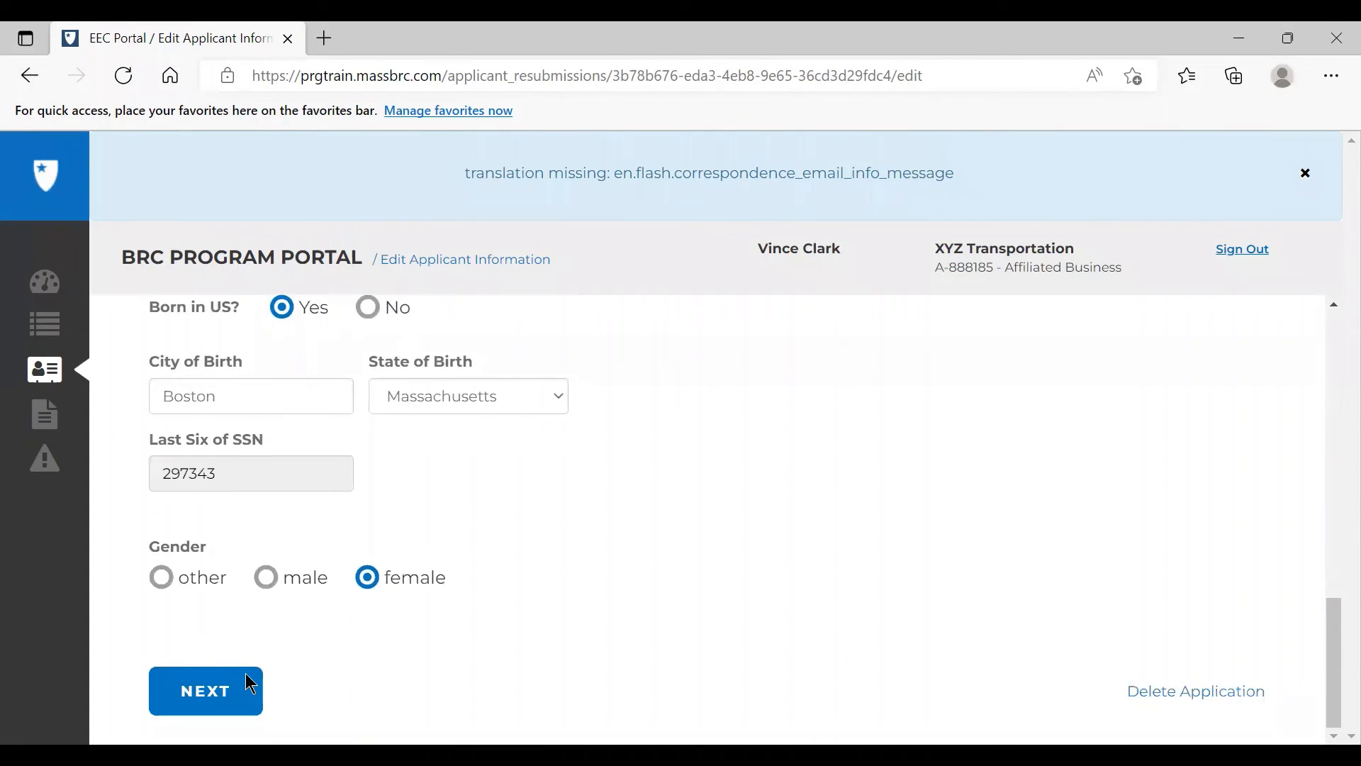
Step: Advance through Personal Info and Address unchanged to reach the Identity step
left_click(204, 690)
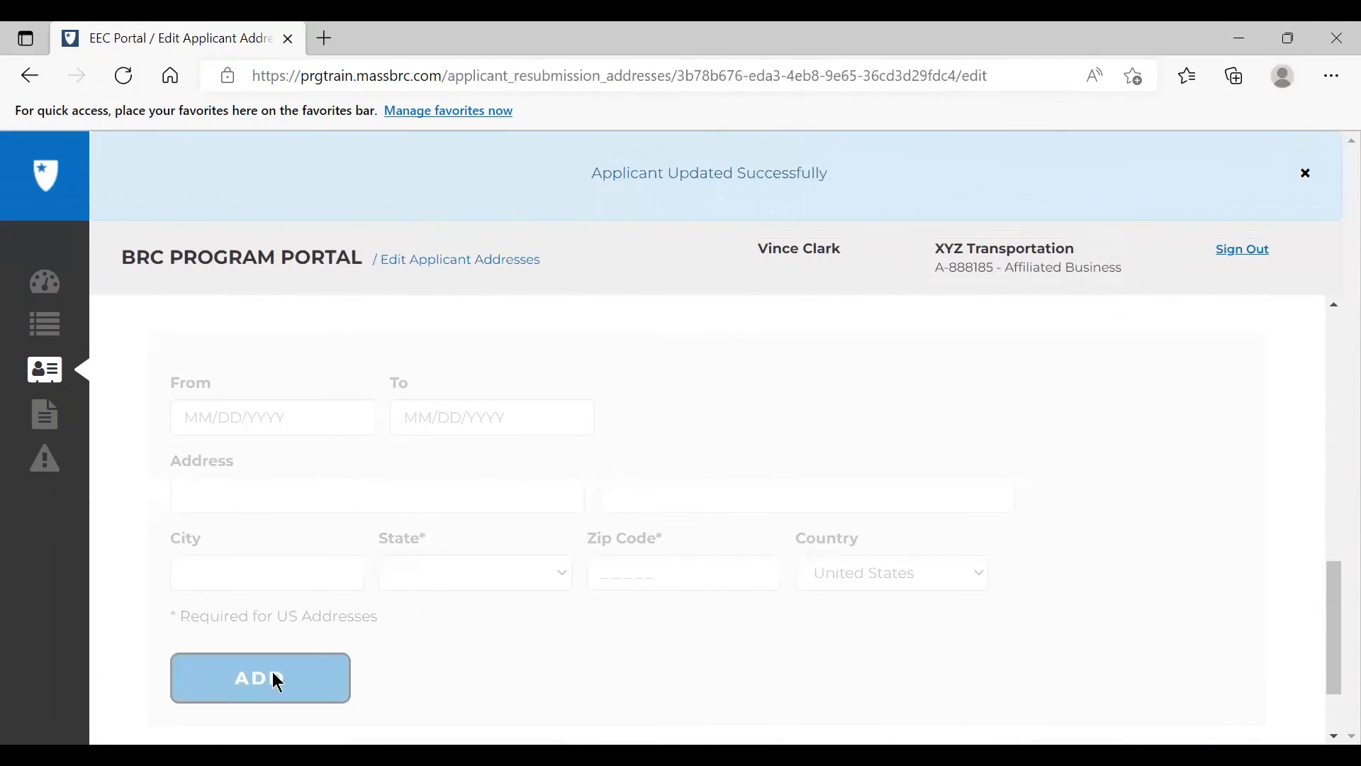
scroll("down", 3)
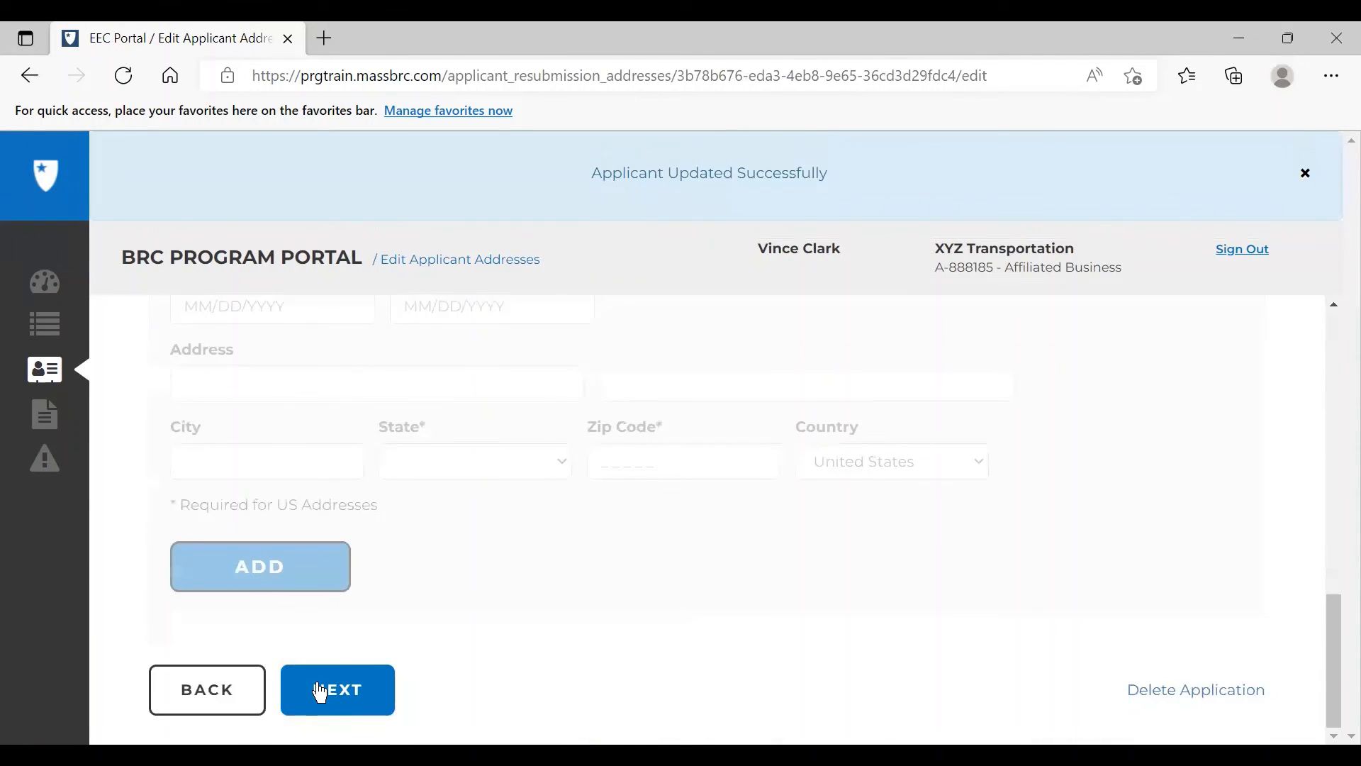
left_click(337, 689)
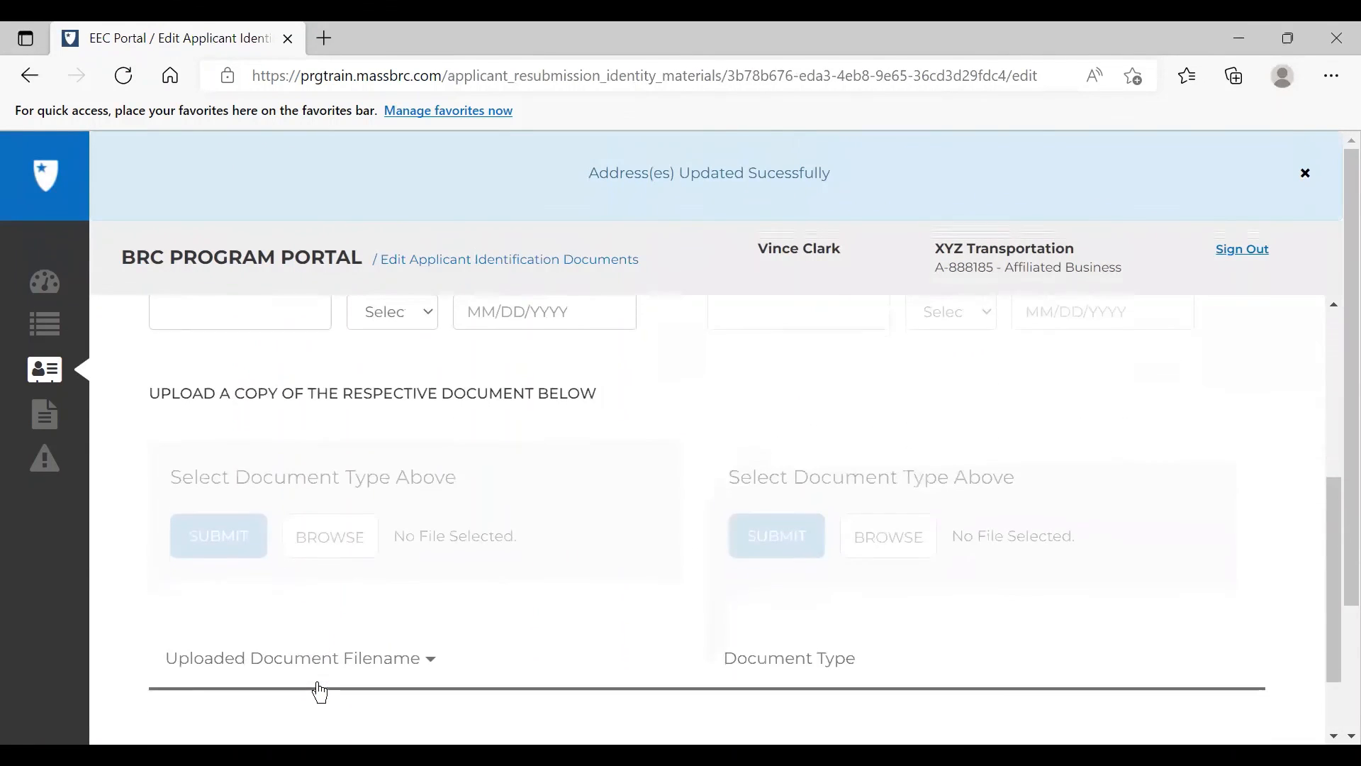
scroll("down", 3)
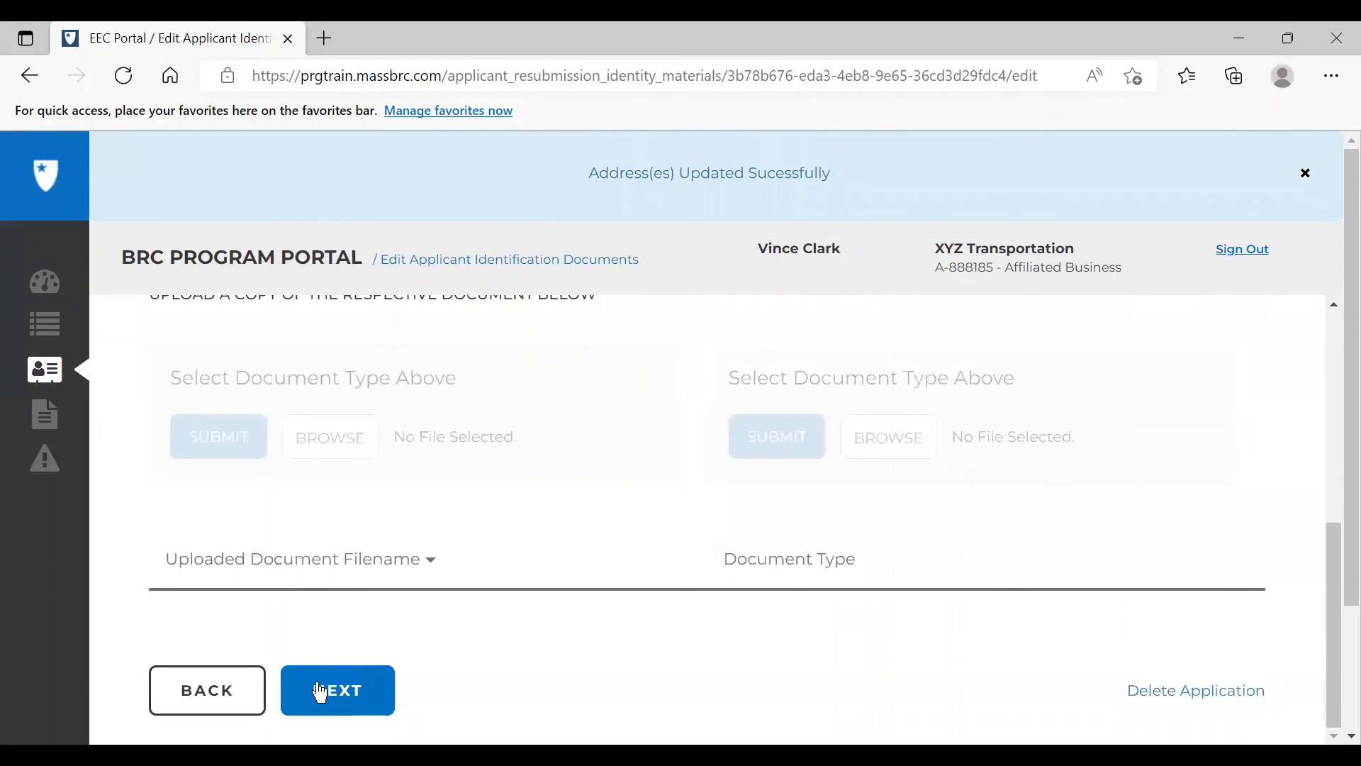
left_click(337, 690)
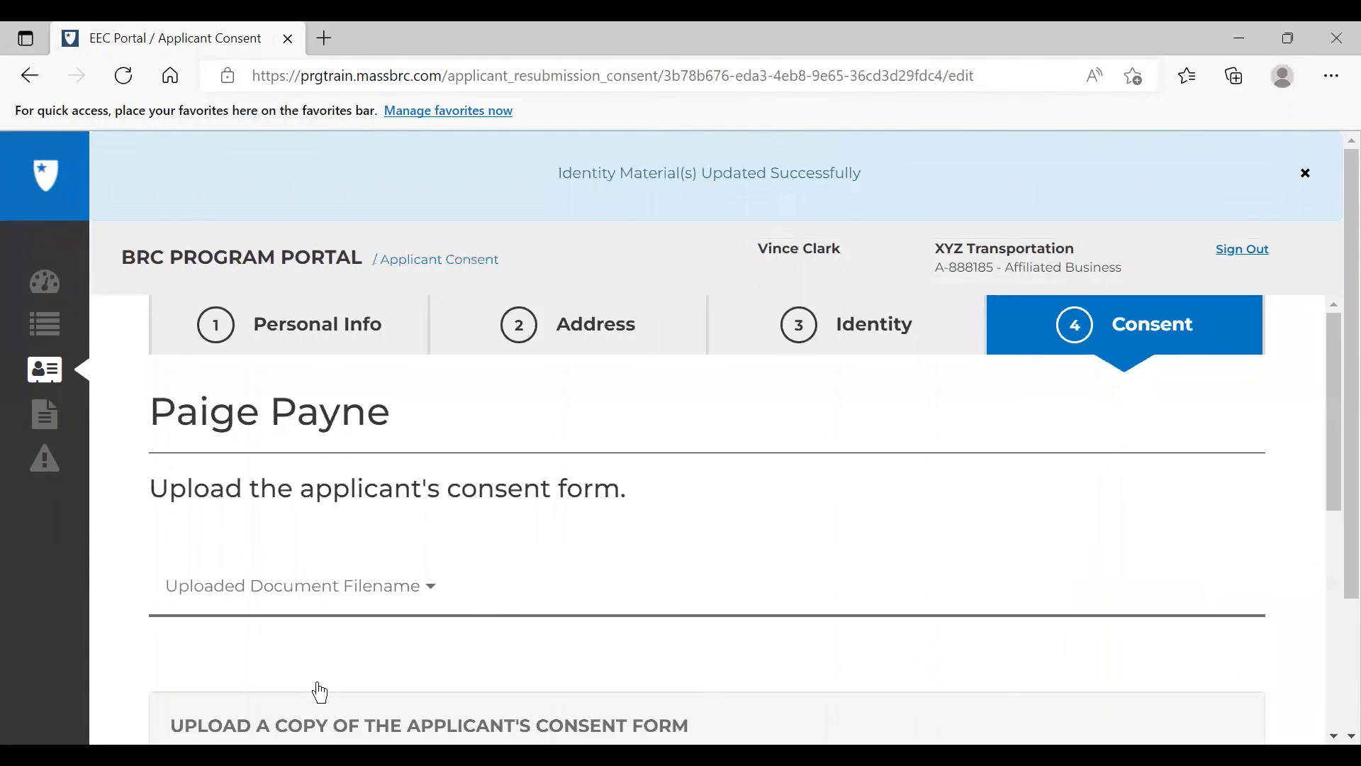
scroll("down", 3)
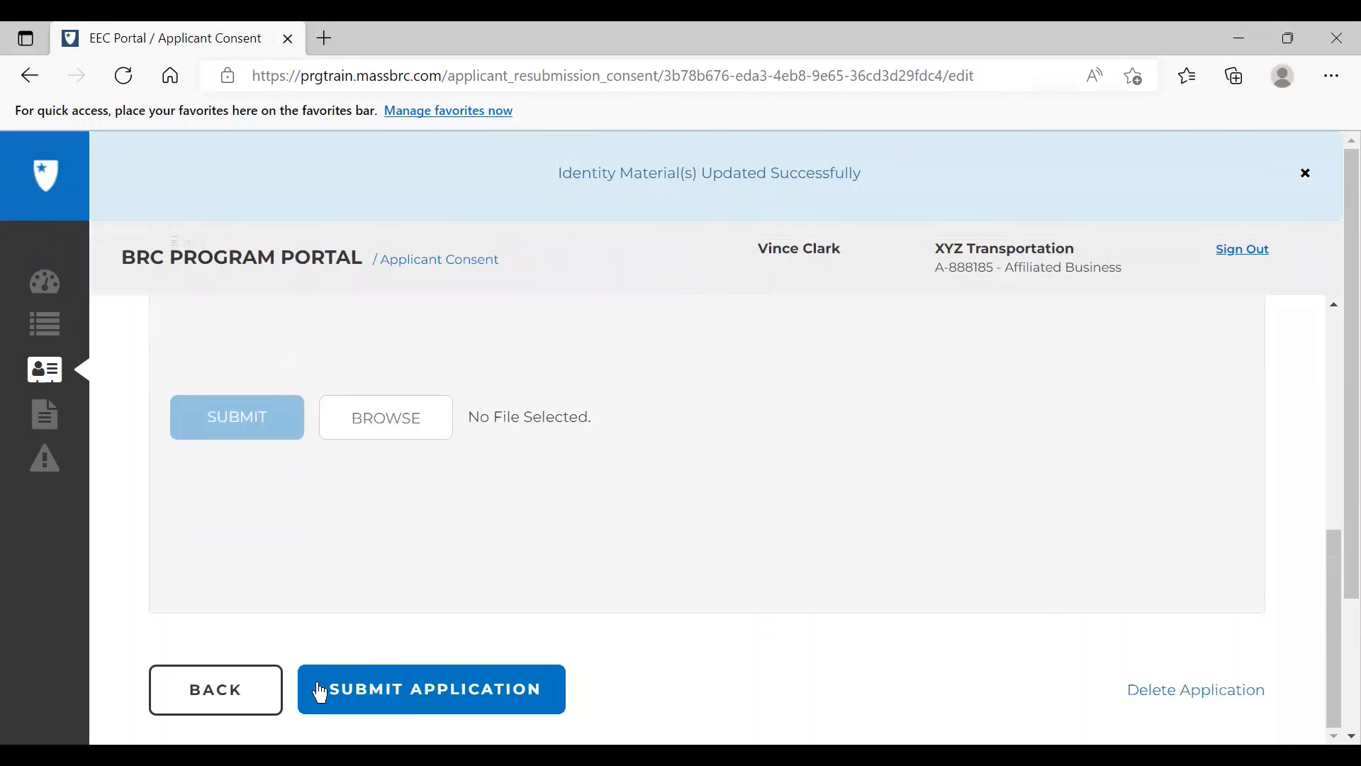
left_click(431, 689)
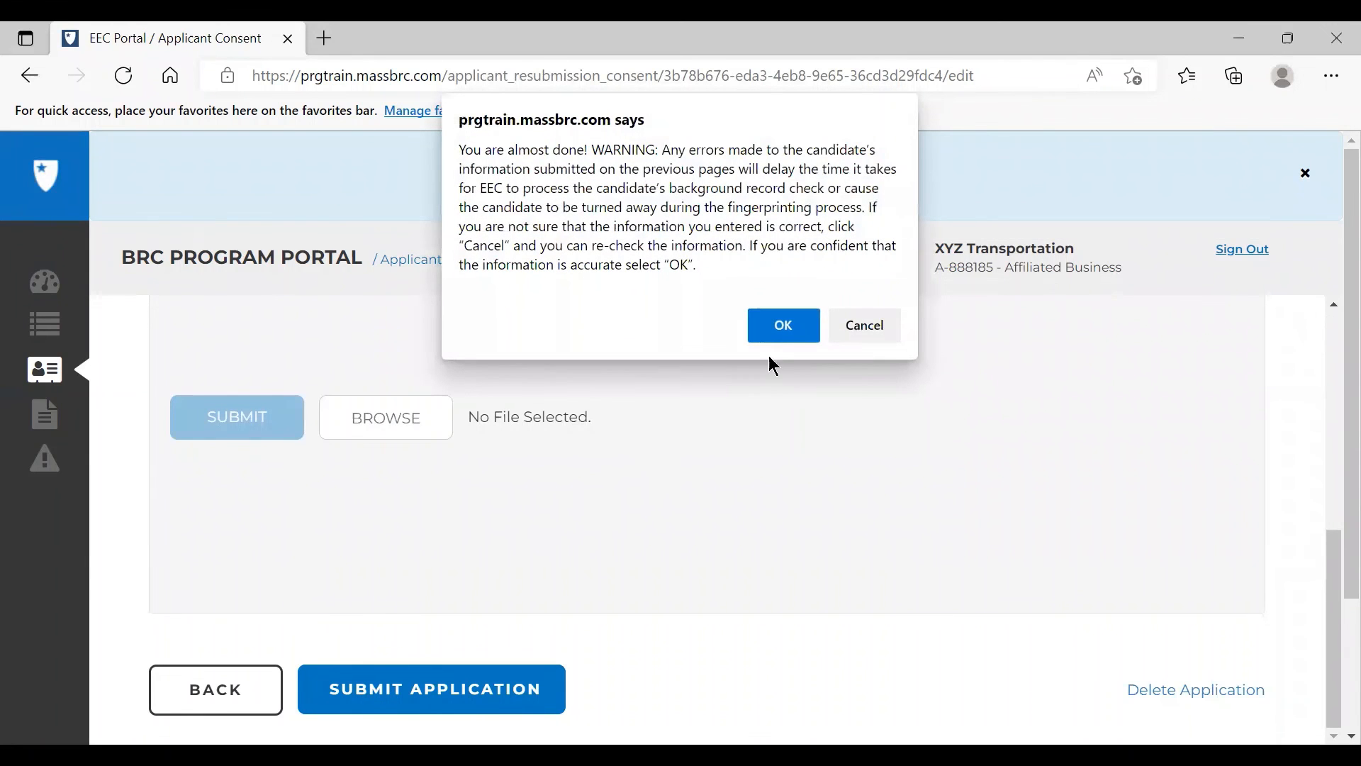
left_click(781, 325)
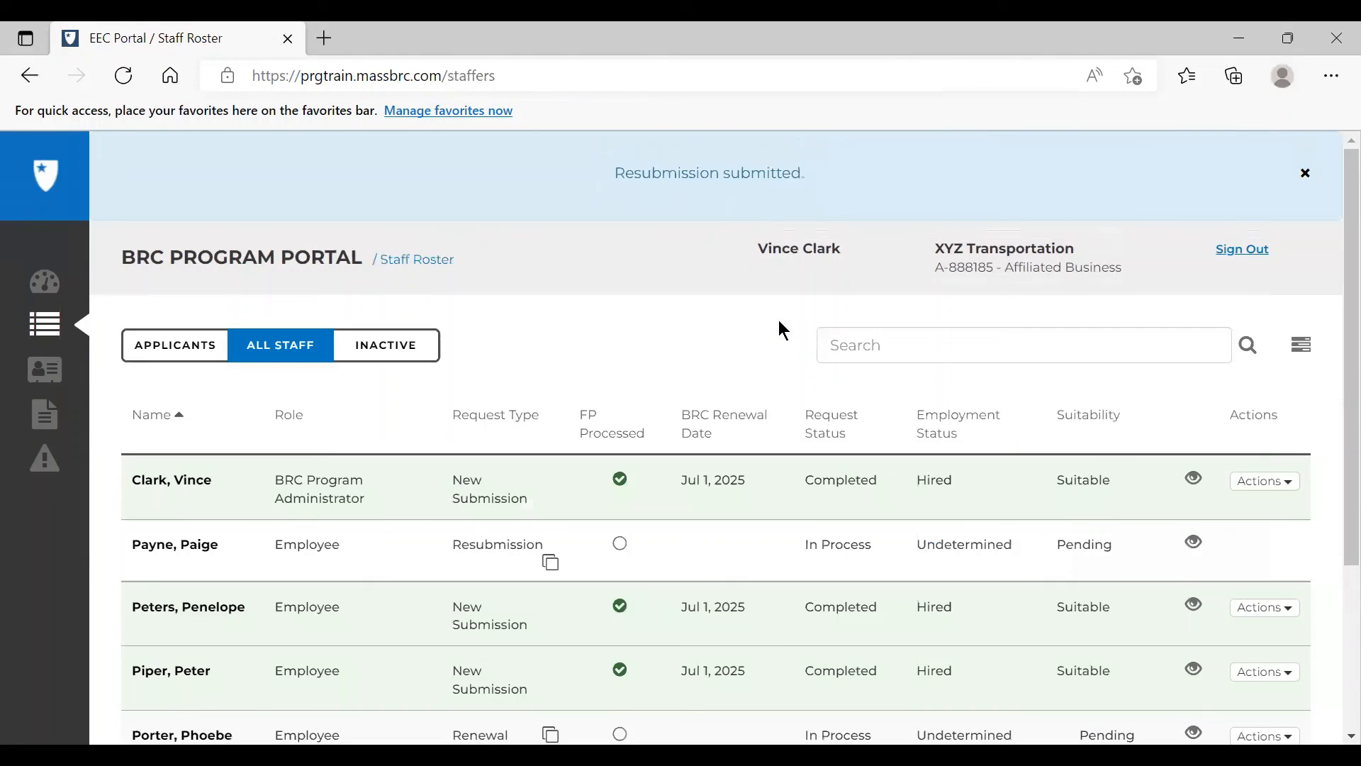